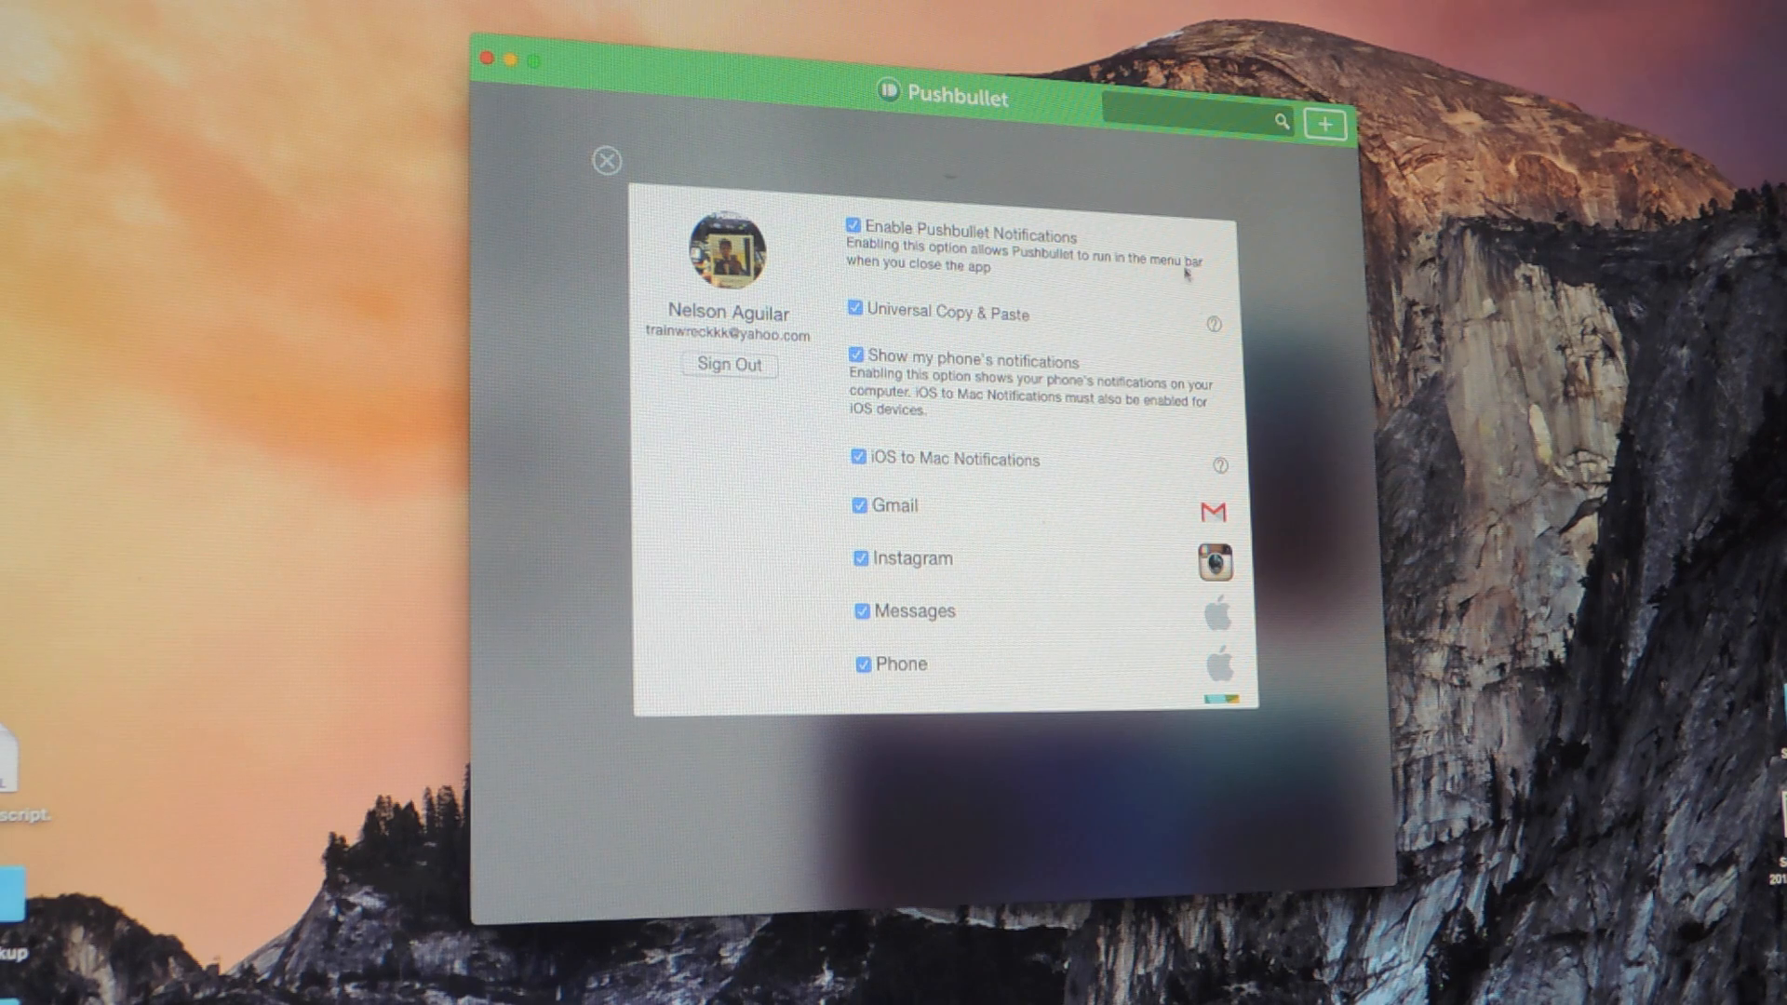
mouse_move(968, 501)
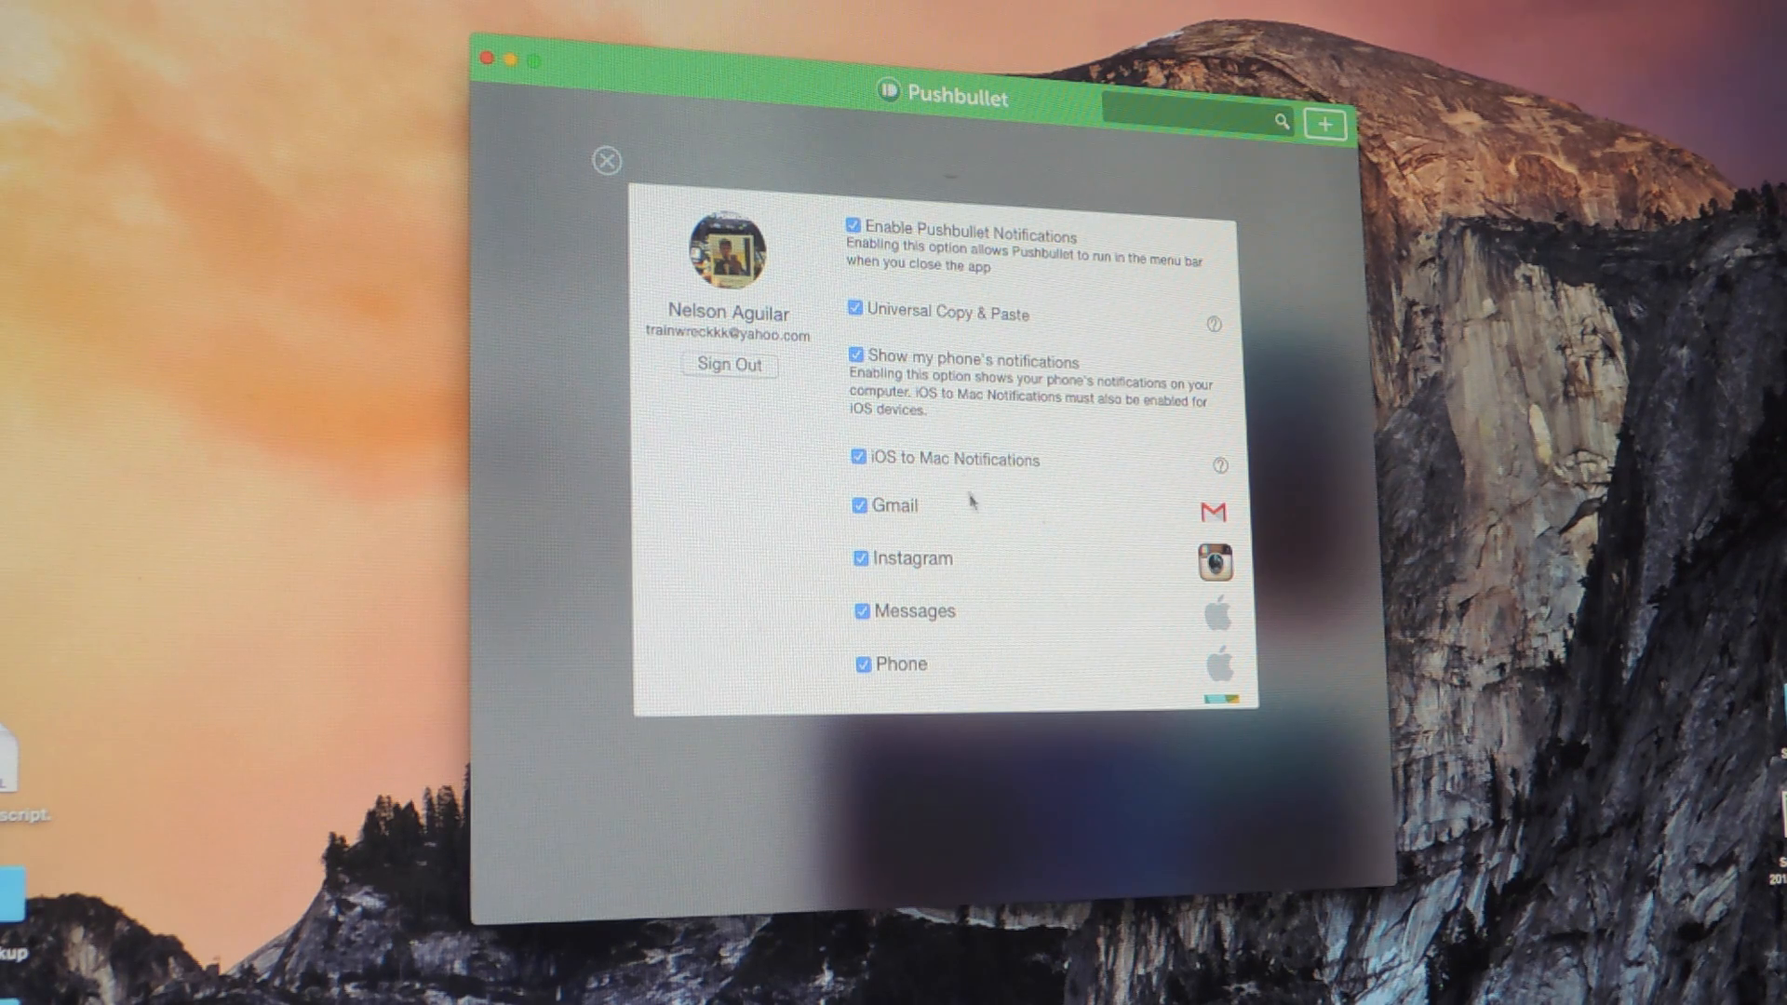
mouse_move(1145, 522)
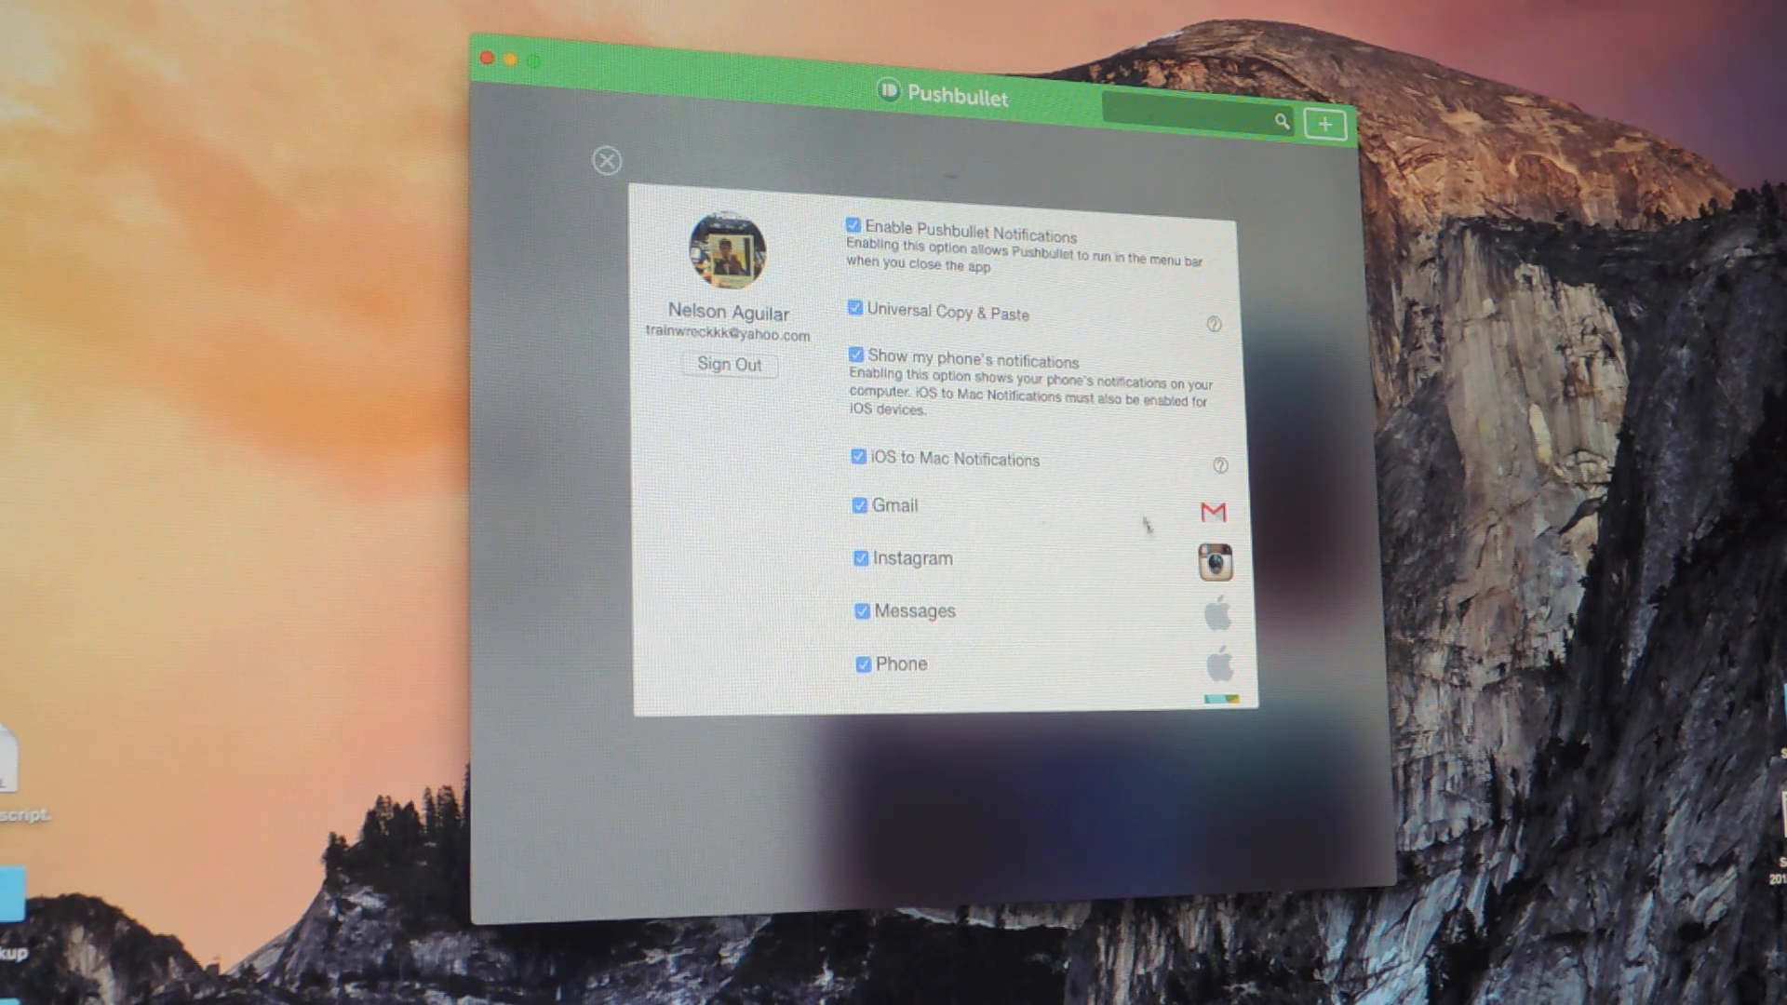
mouse_move(989, 127)
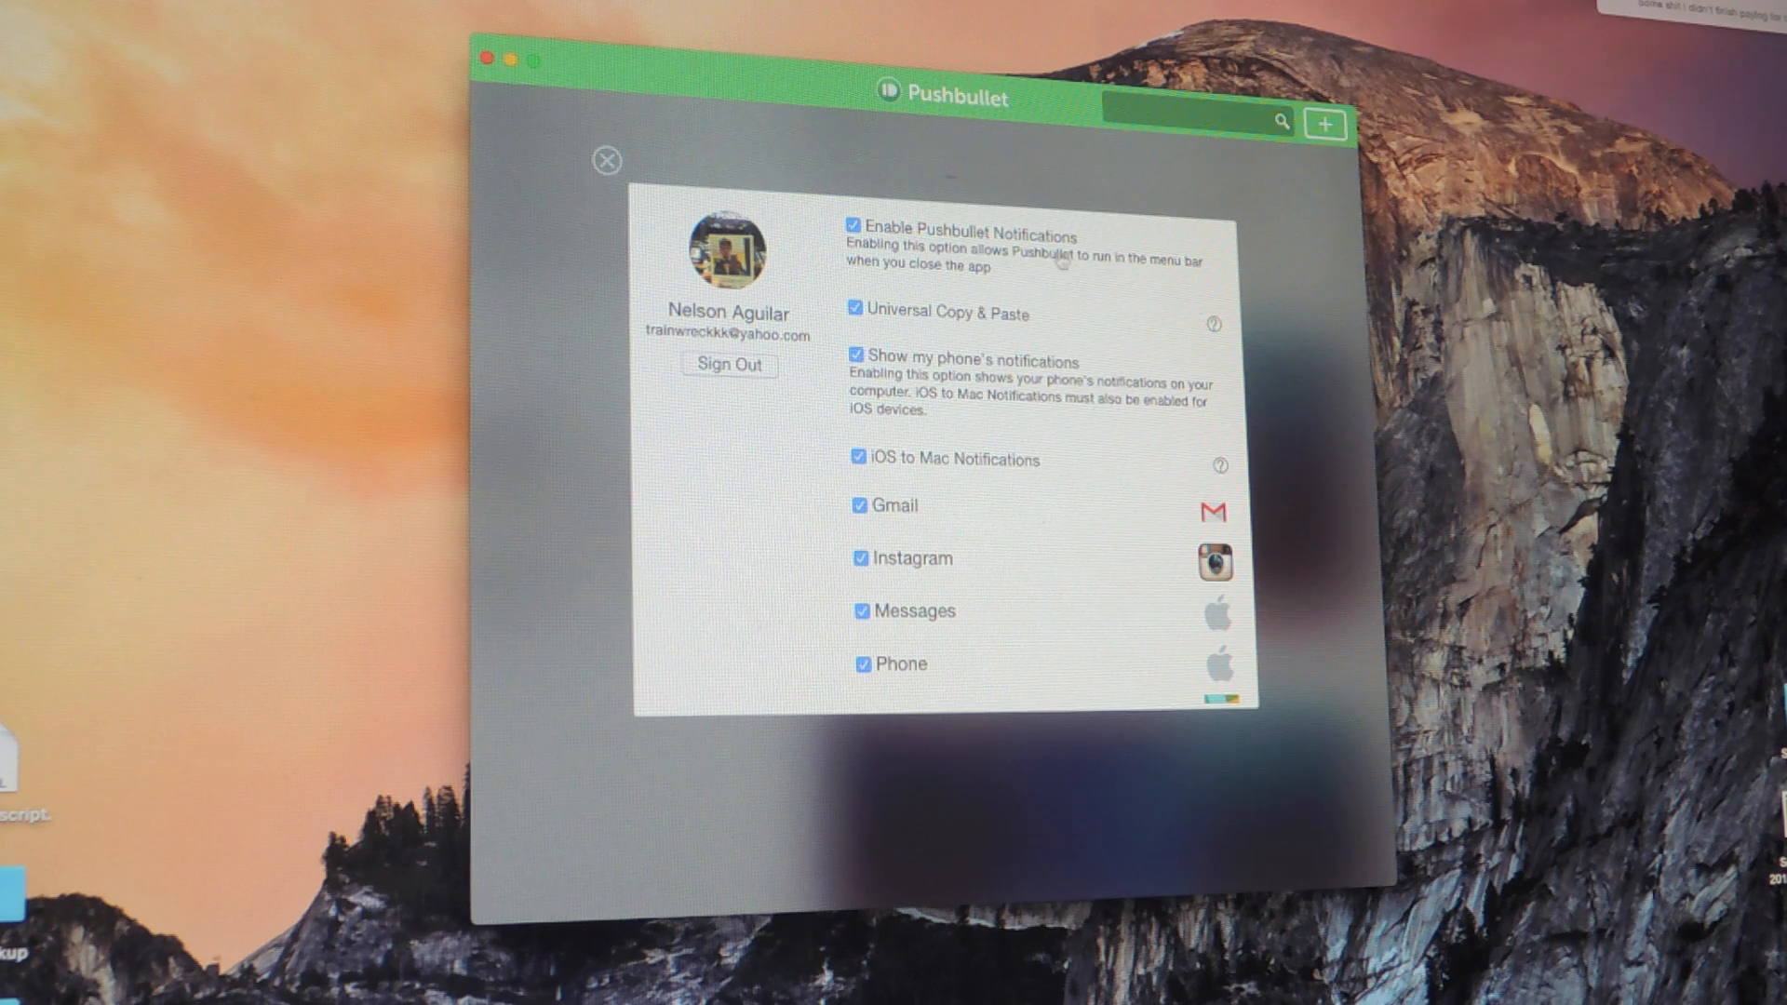
mouse_move(888, 347)
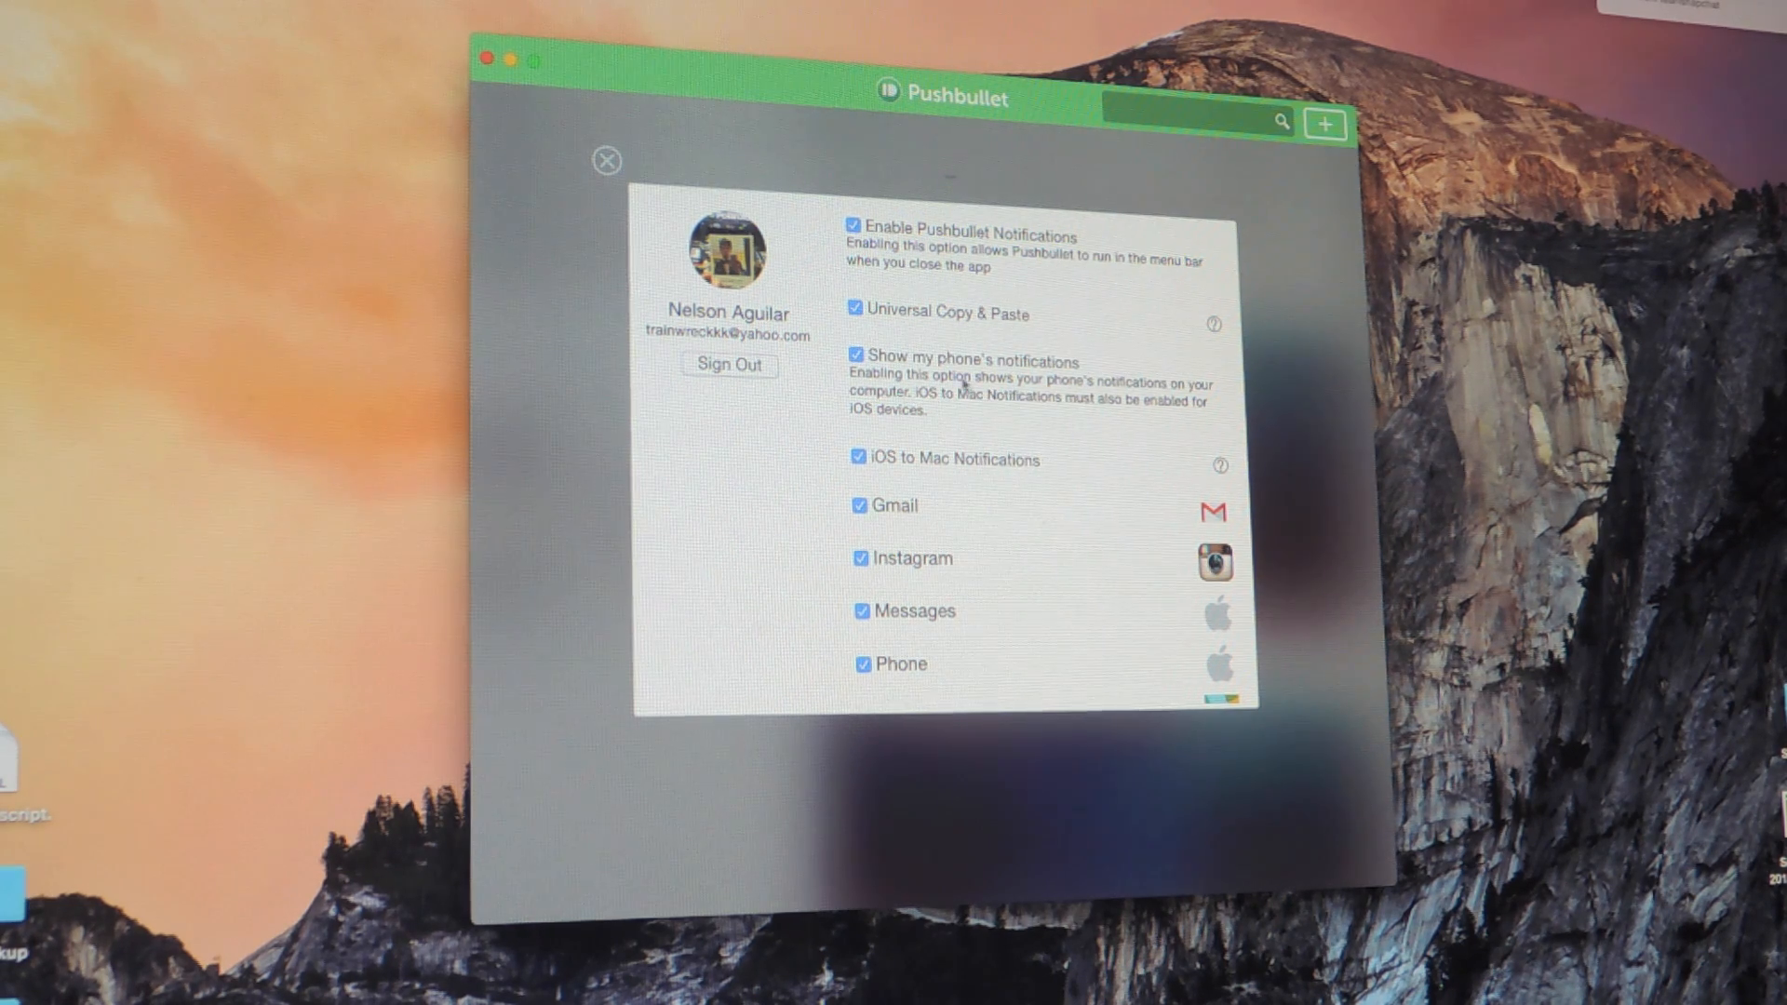
mouse_move(954, 481)
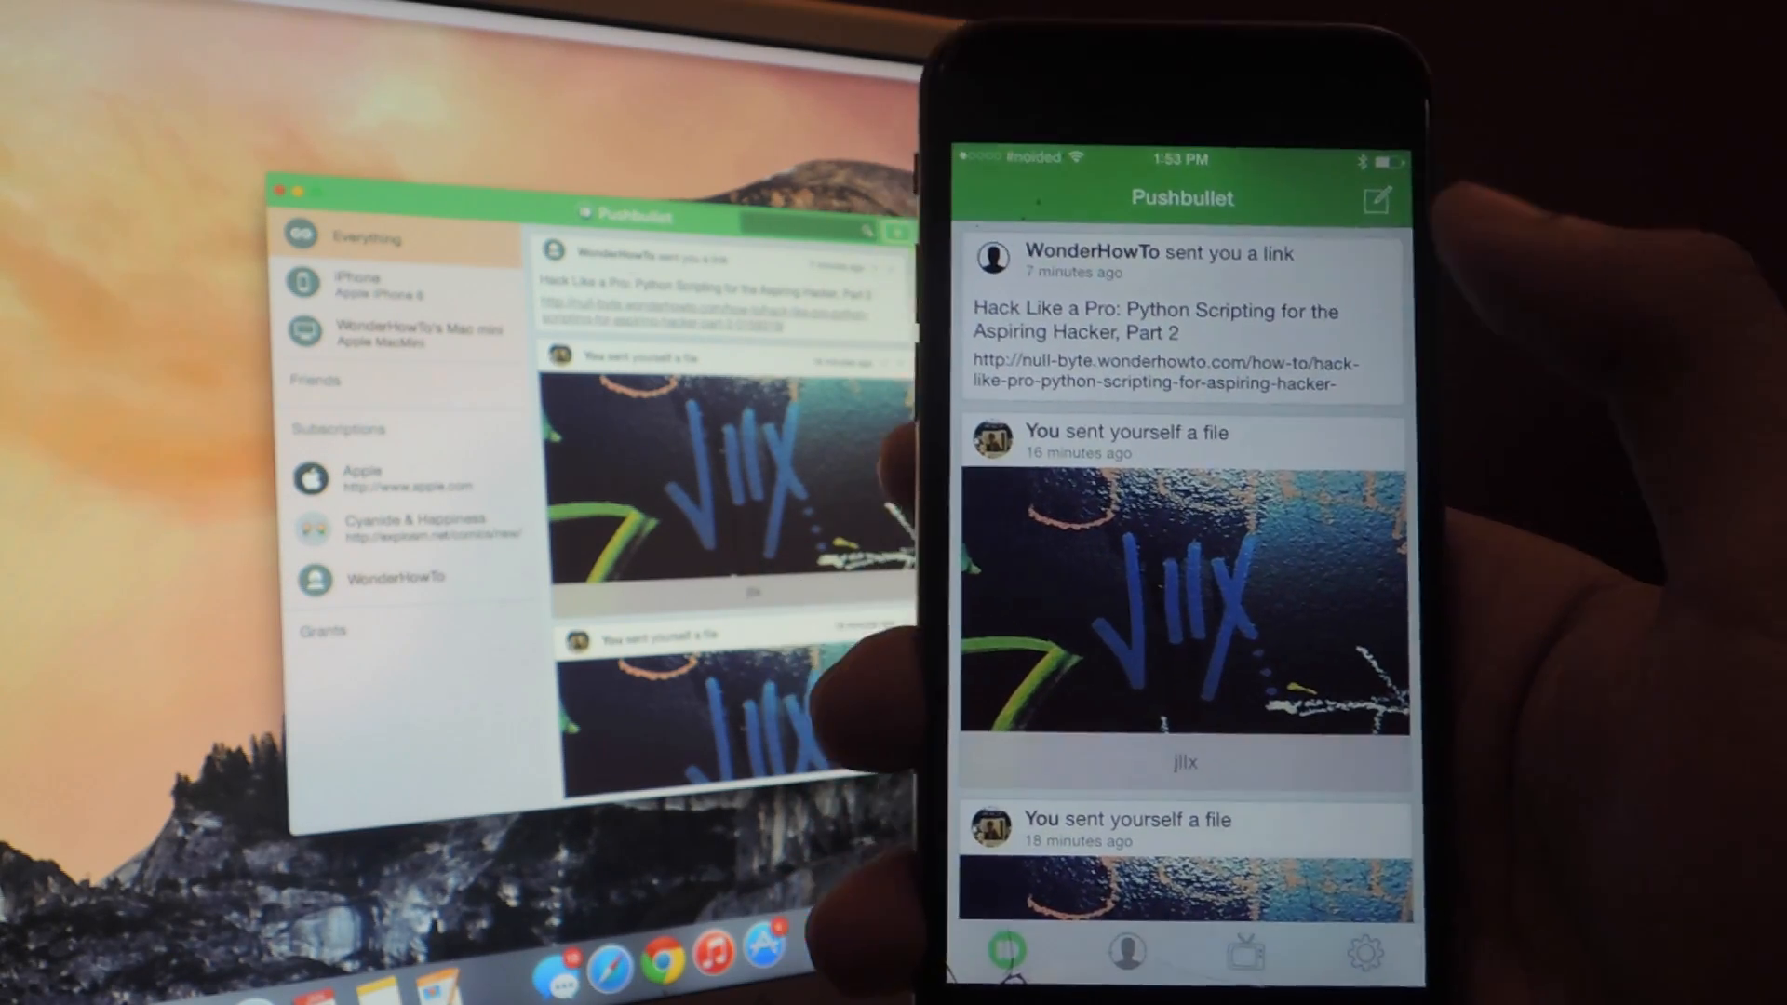
Push a photo titled 'Hahaga' from the iPhone to WonderHowTo's Mac mini
left_click(1377, 190)
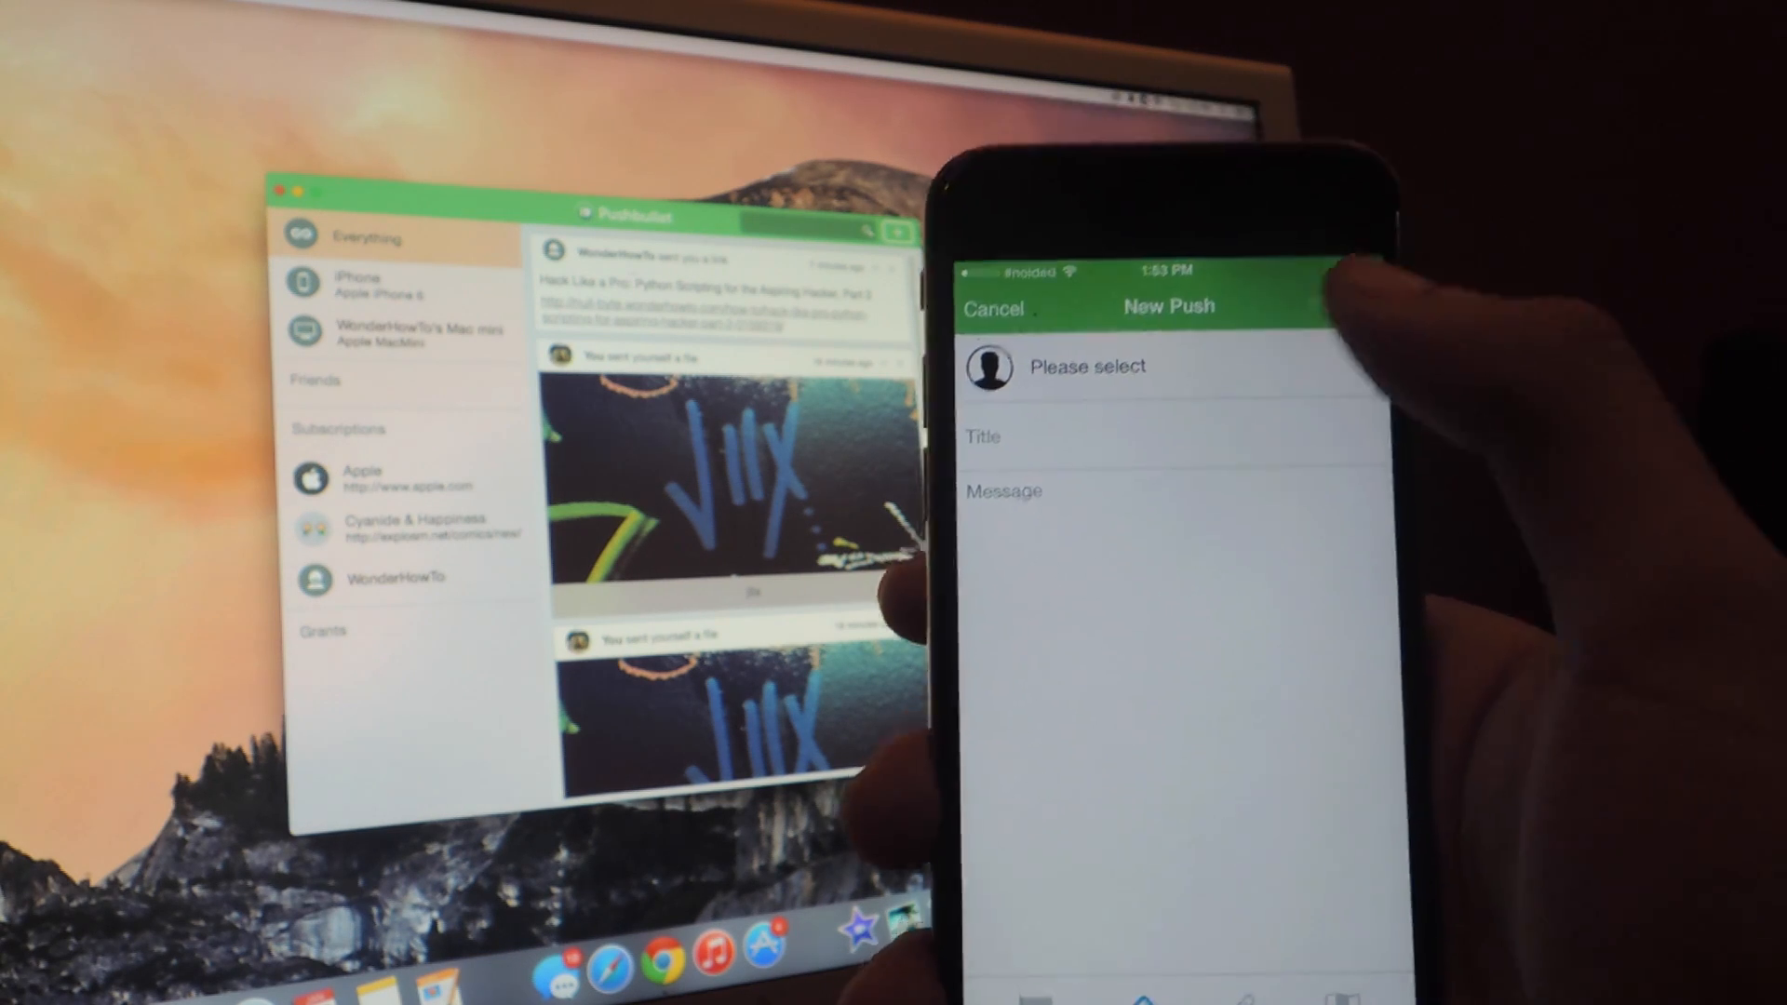
left_click(1087, 366)
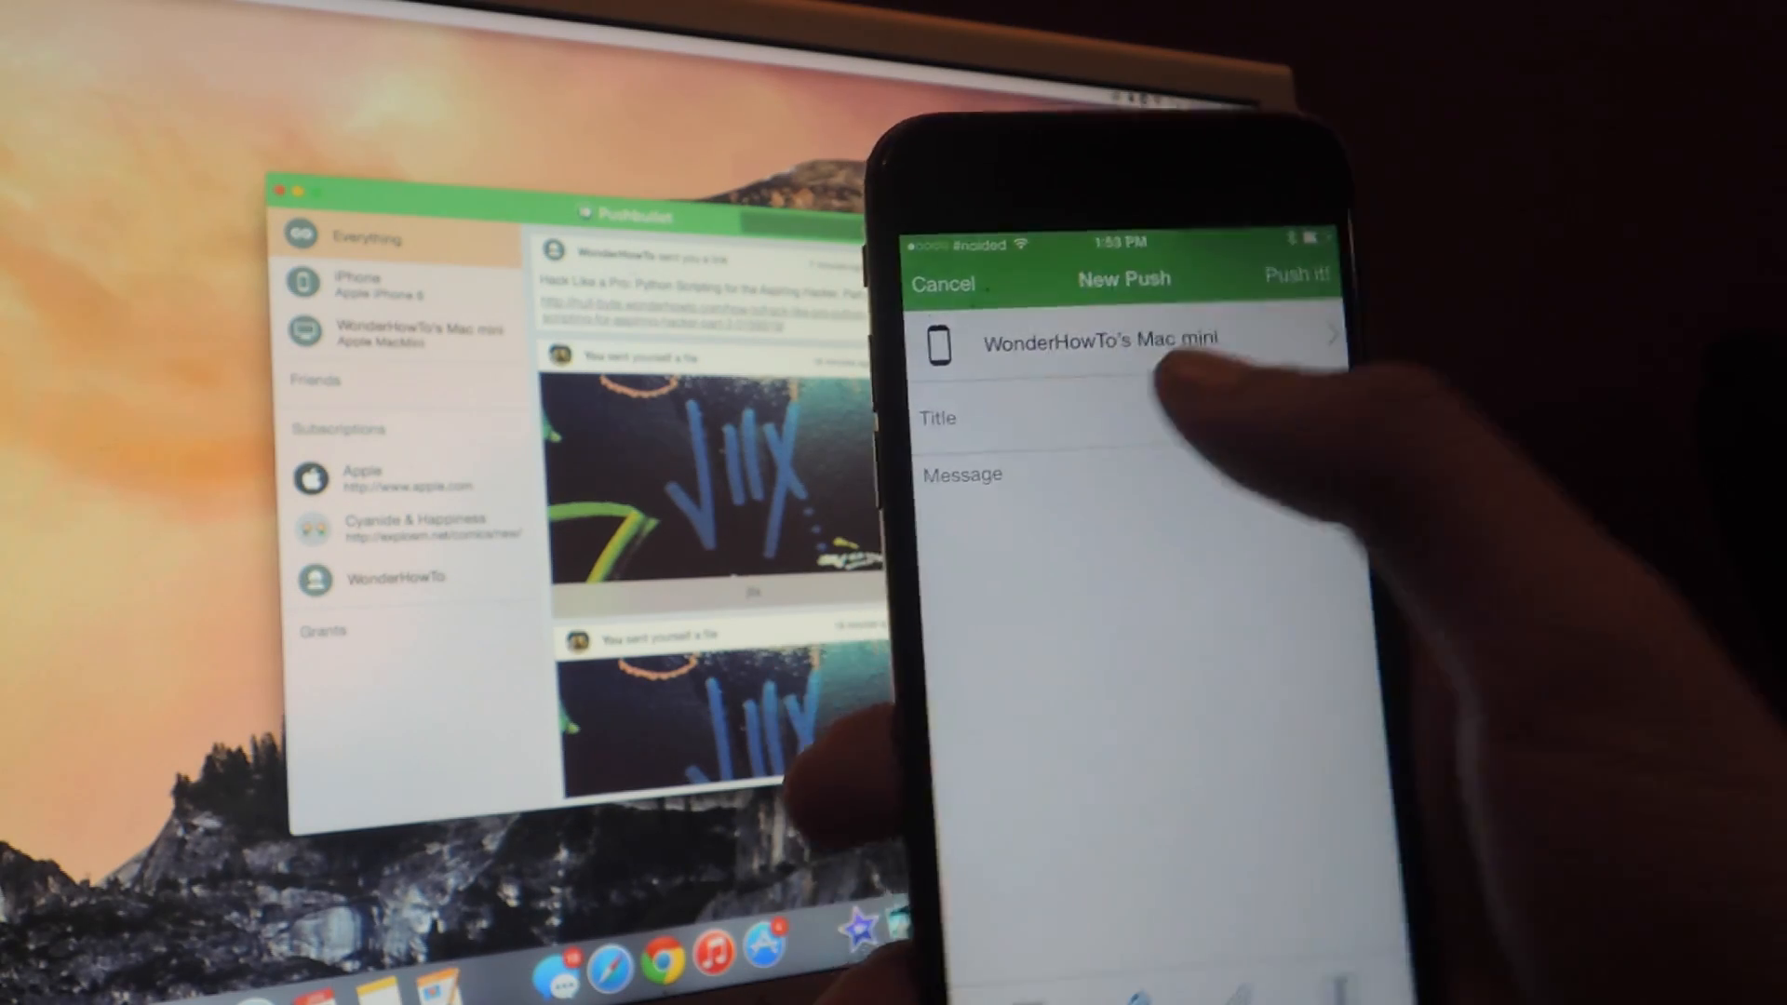
type("Hahaga")
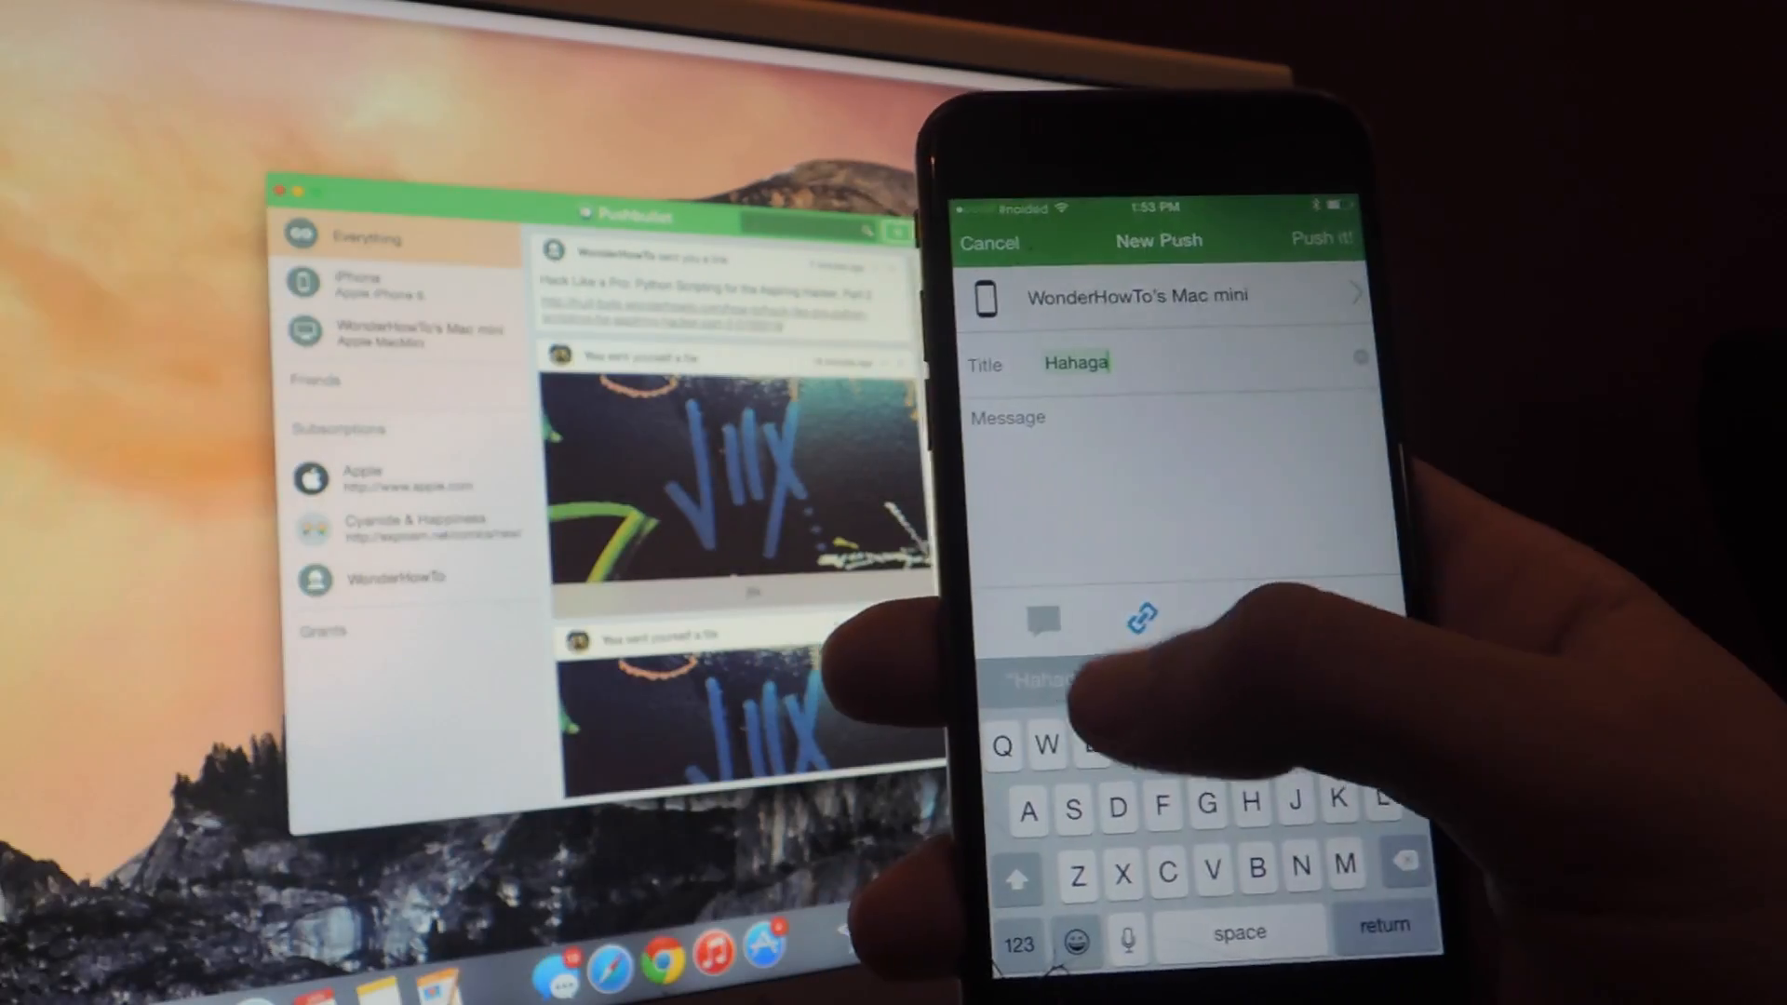
left_click(1141, 624)
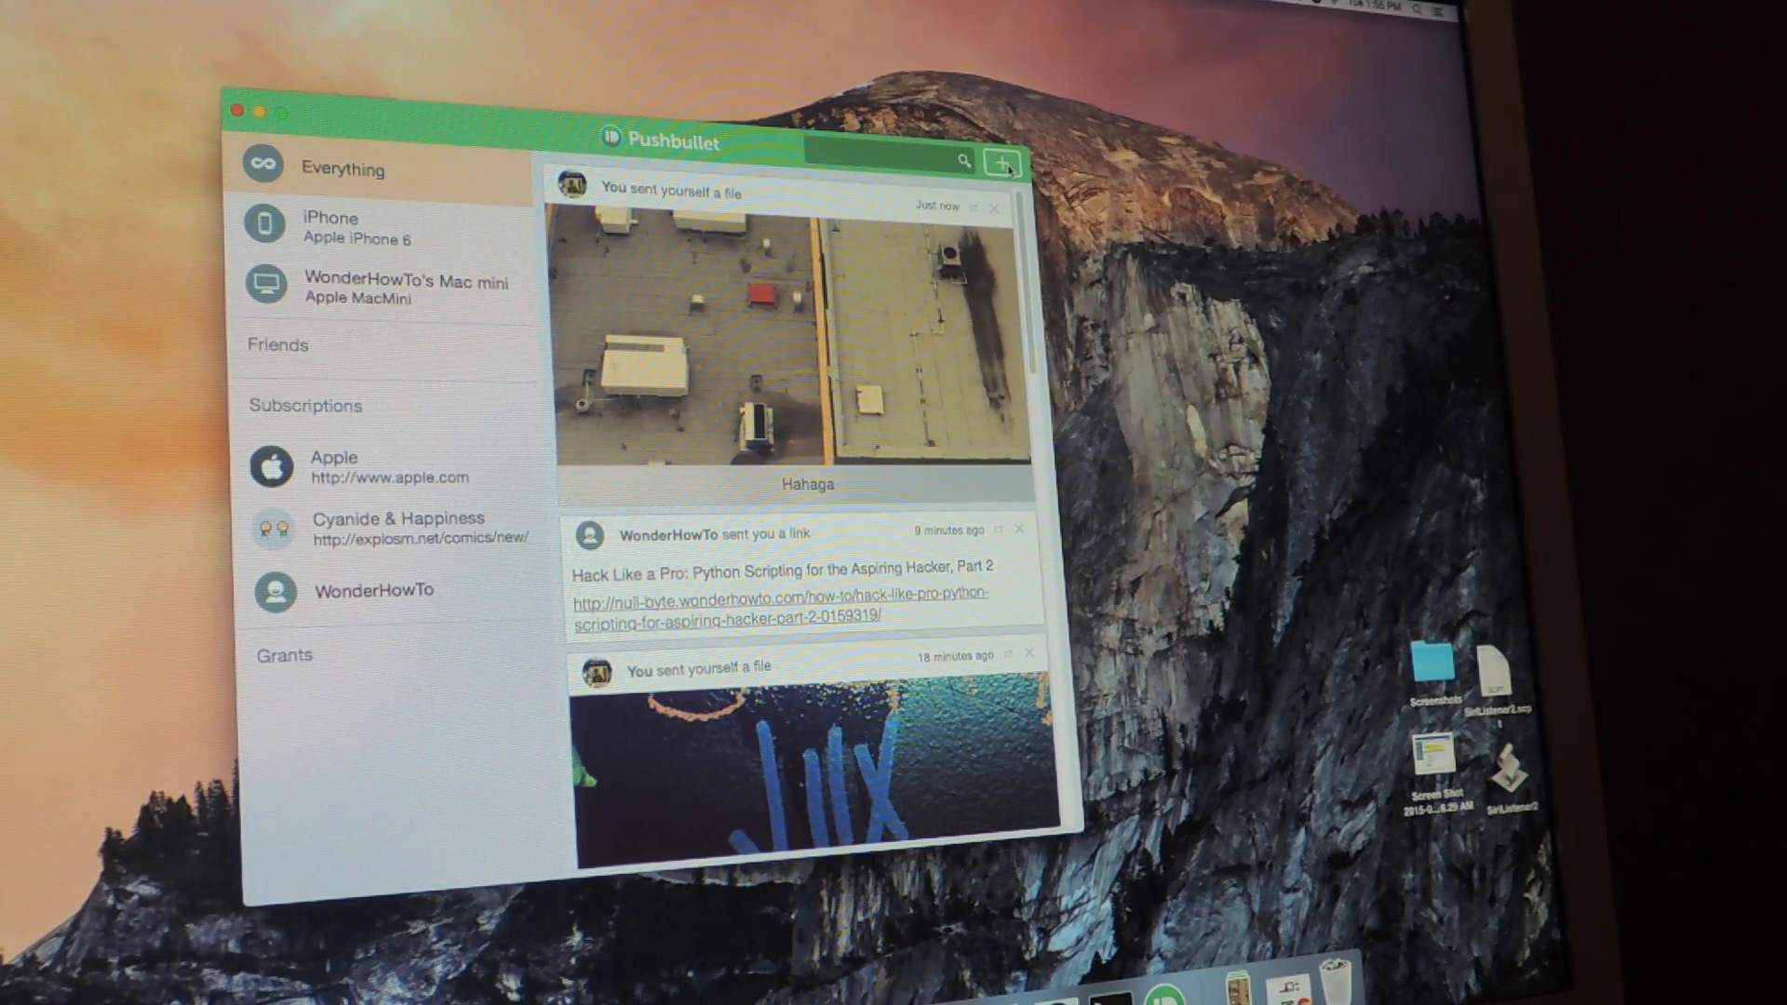
Start a new note on the Mac addressed to the iPhone, titled 'asdasds'
left_click(1001, 161)
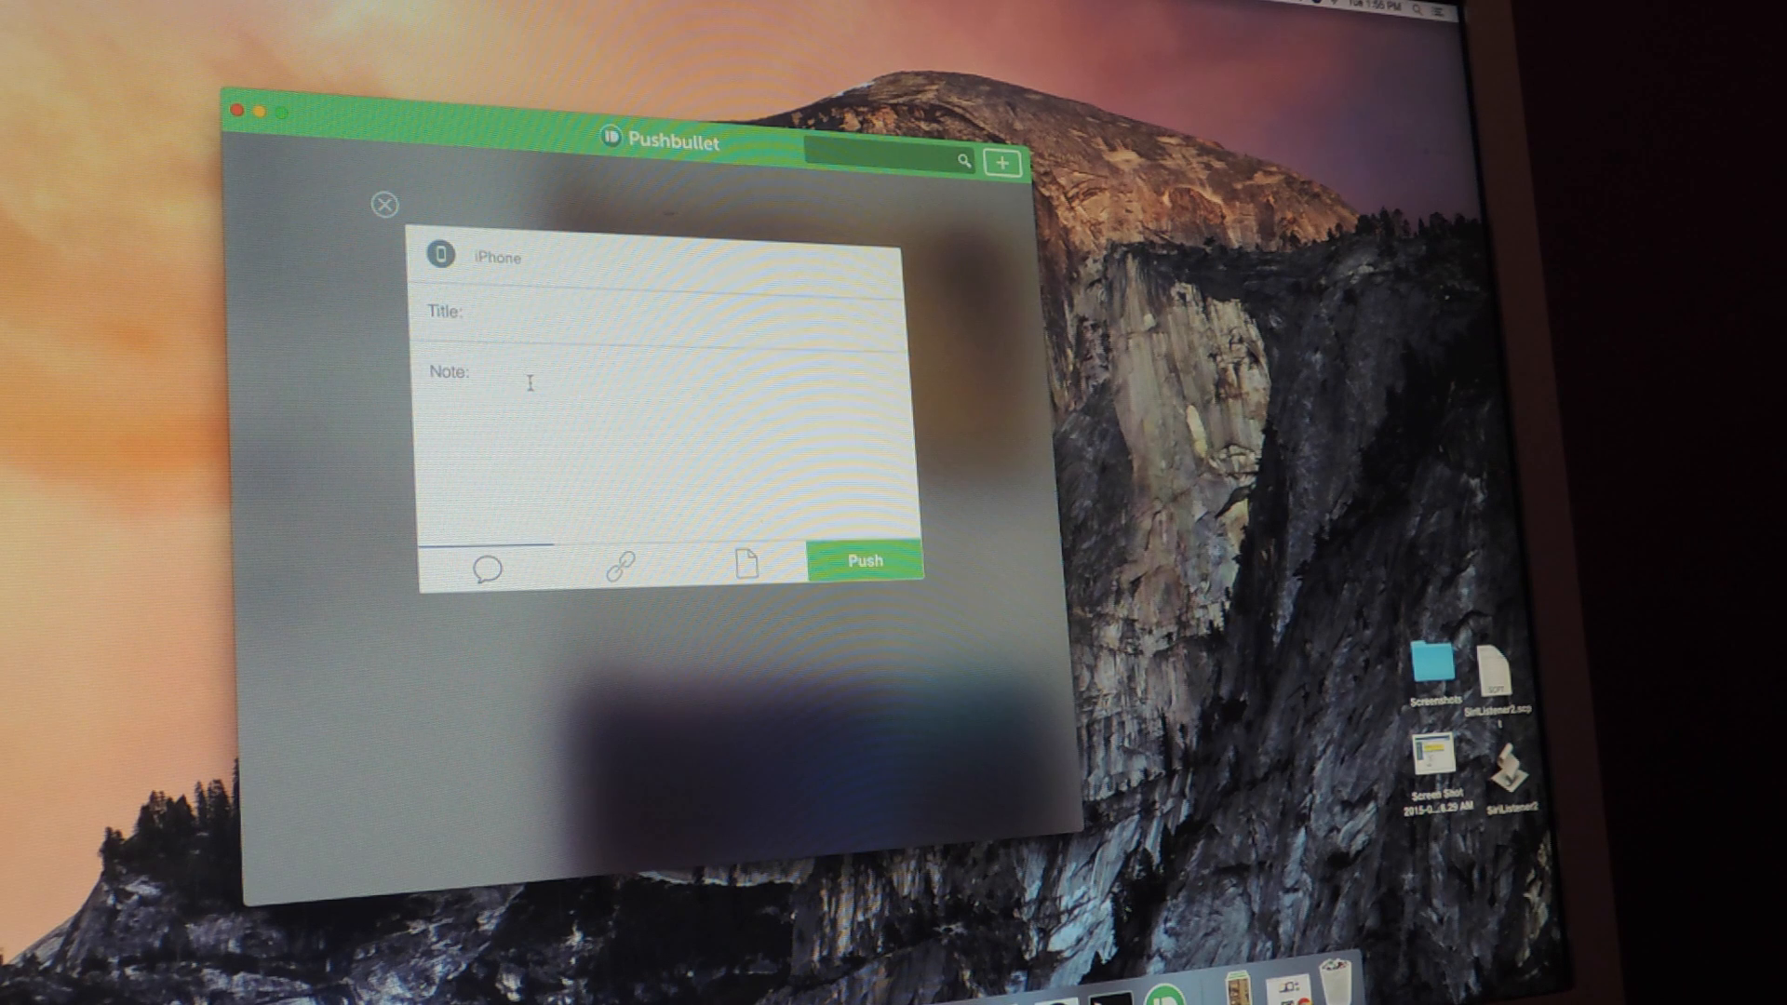
type("asdasds")
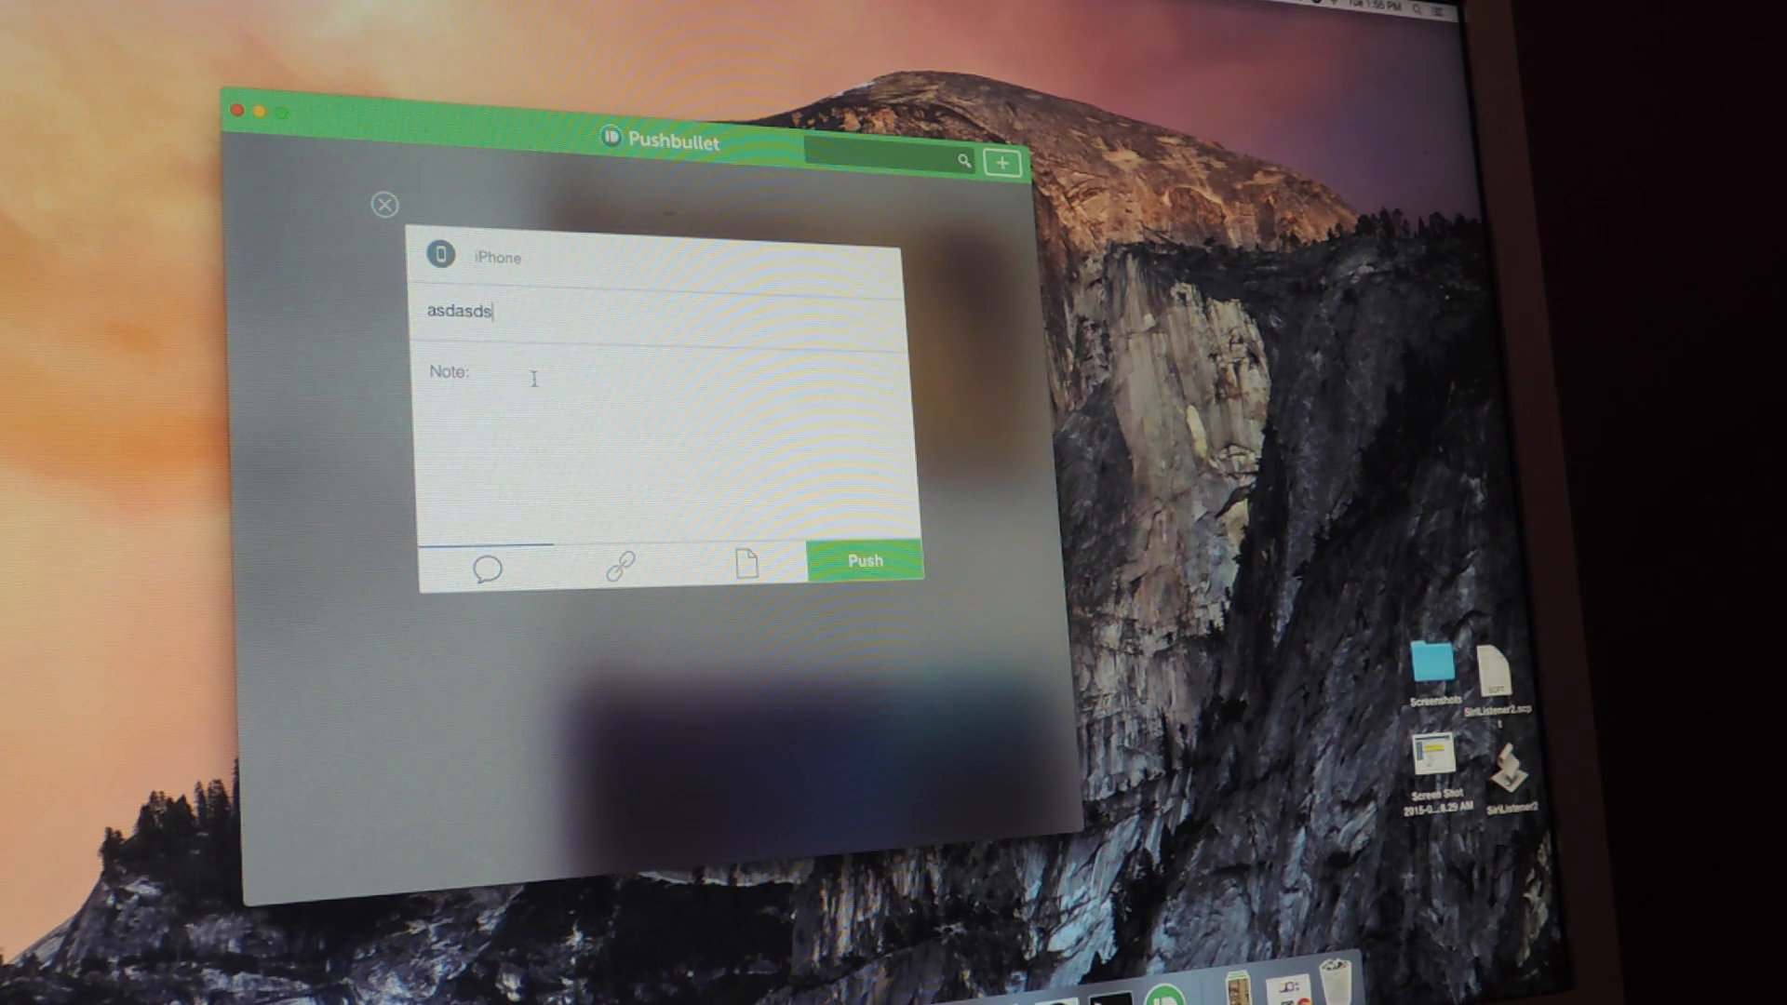
mouse_move(491, 567)
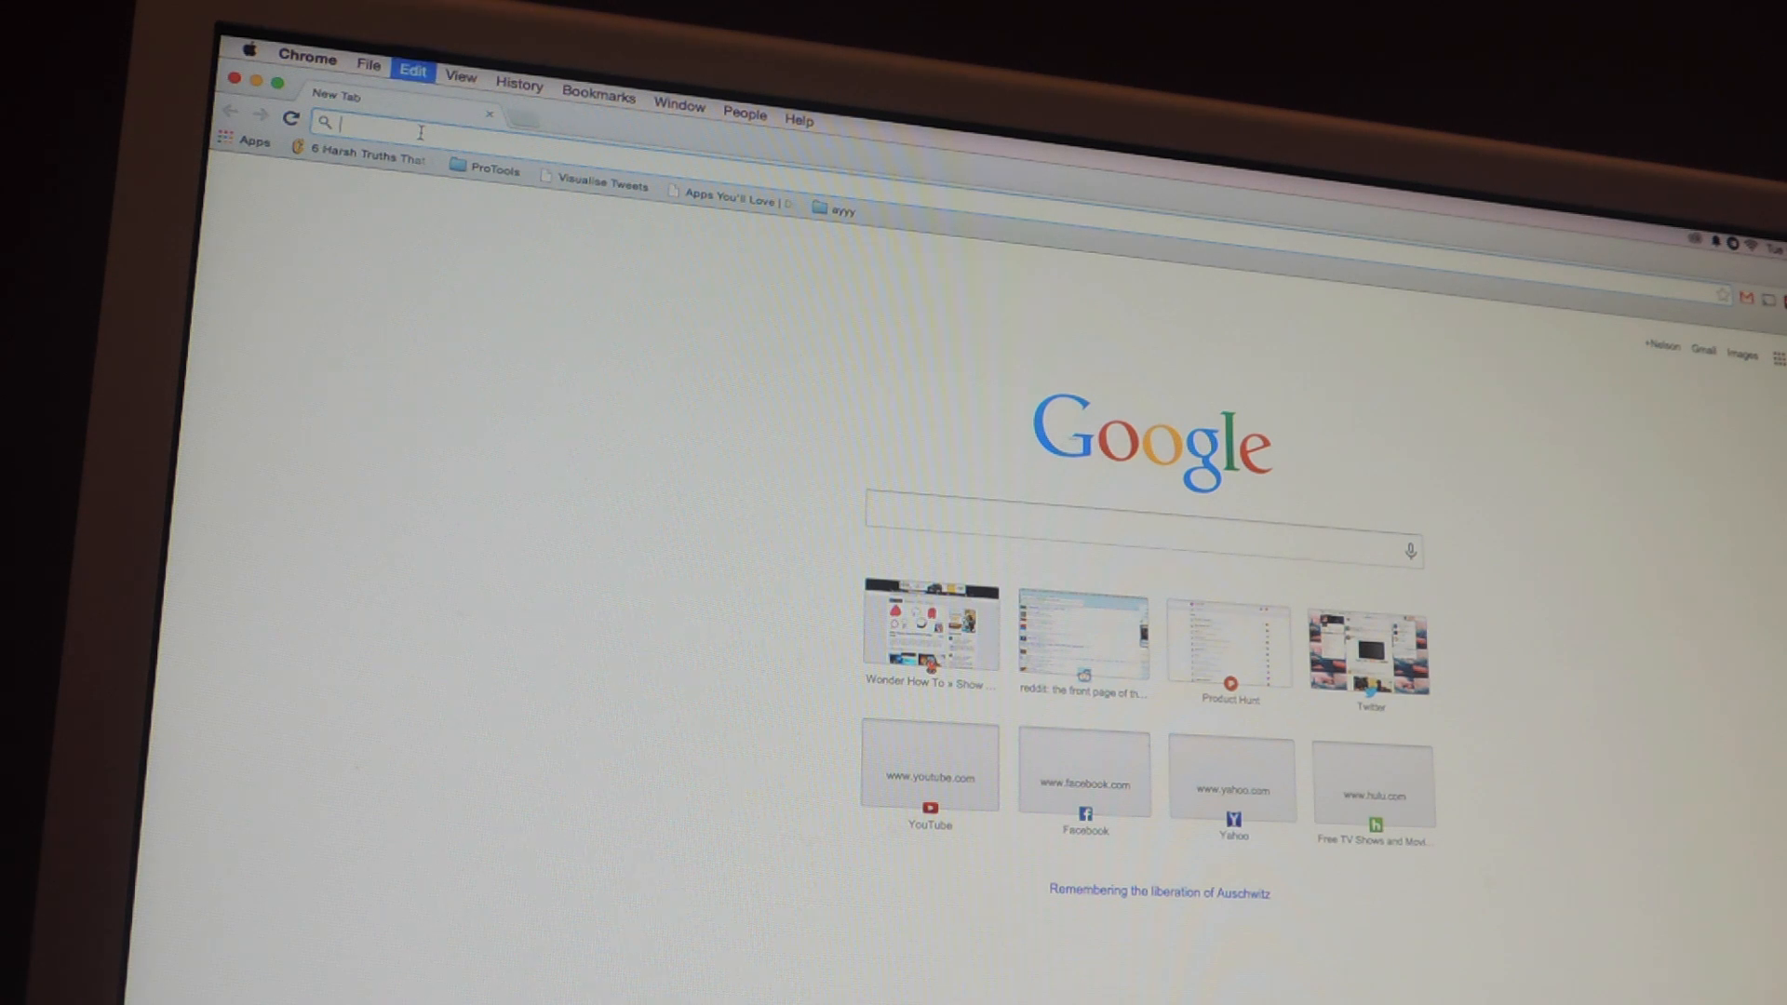
type("kotaku.com/the-seedy-side-of-the-star-wars-universe-1681813062")
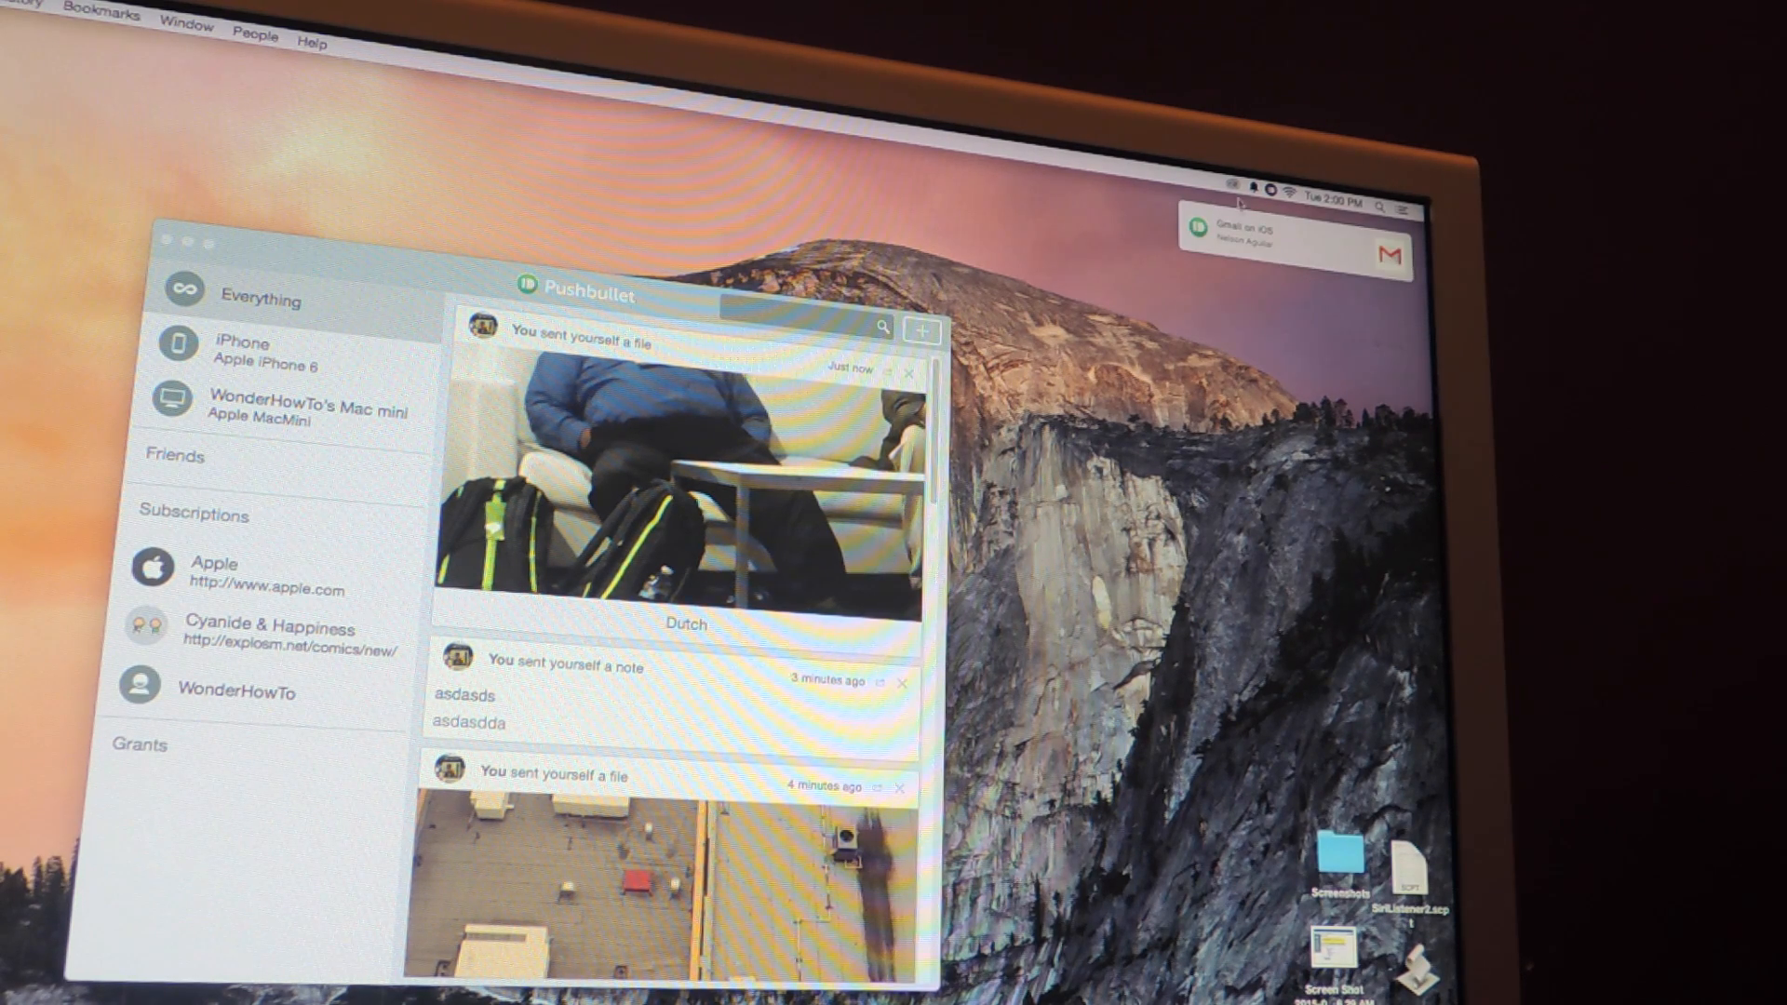
mouse_move(1310, 377)
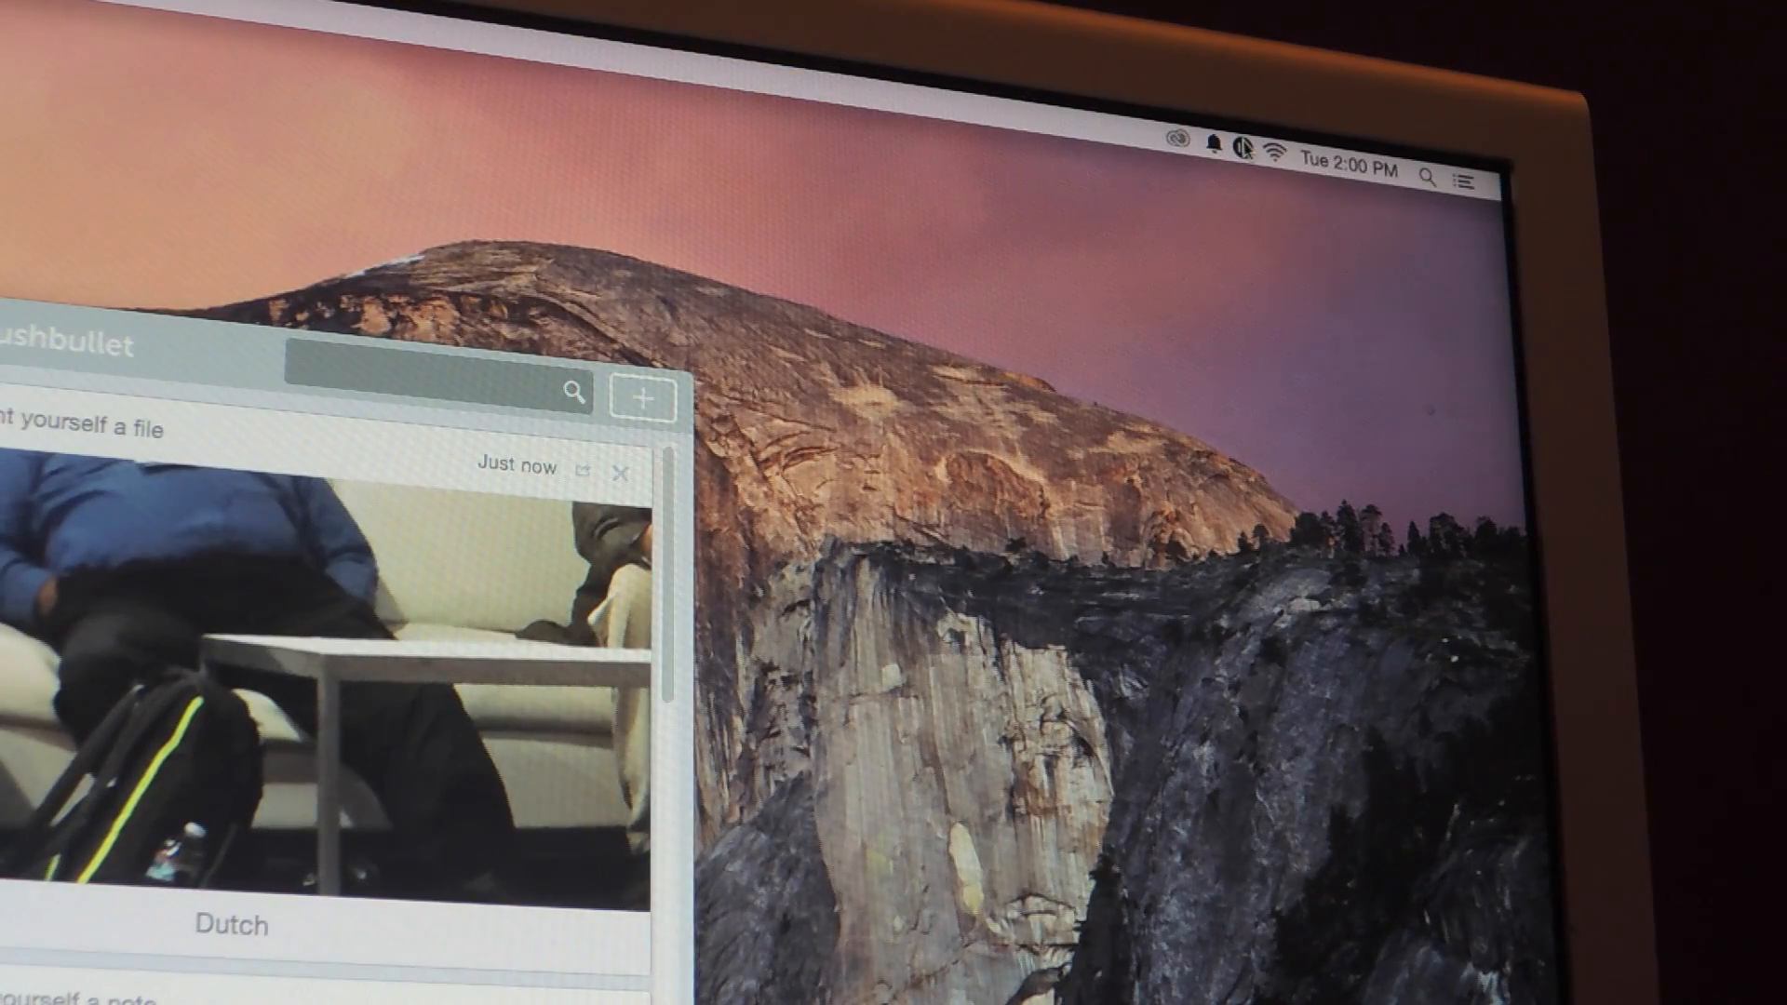
left_click(1244, 148)
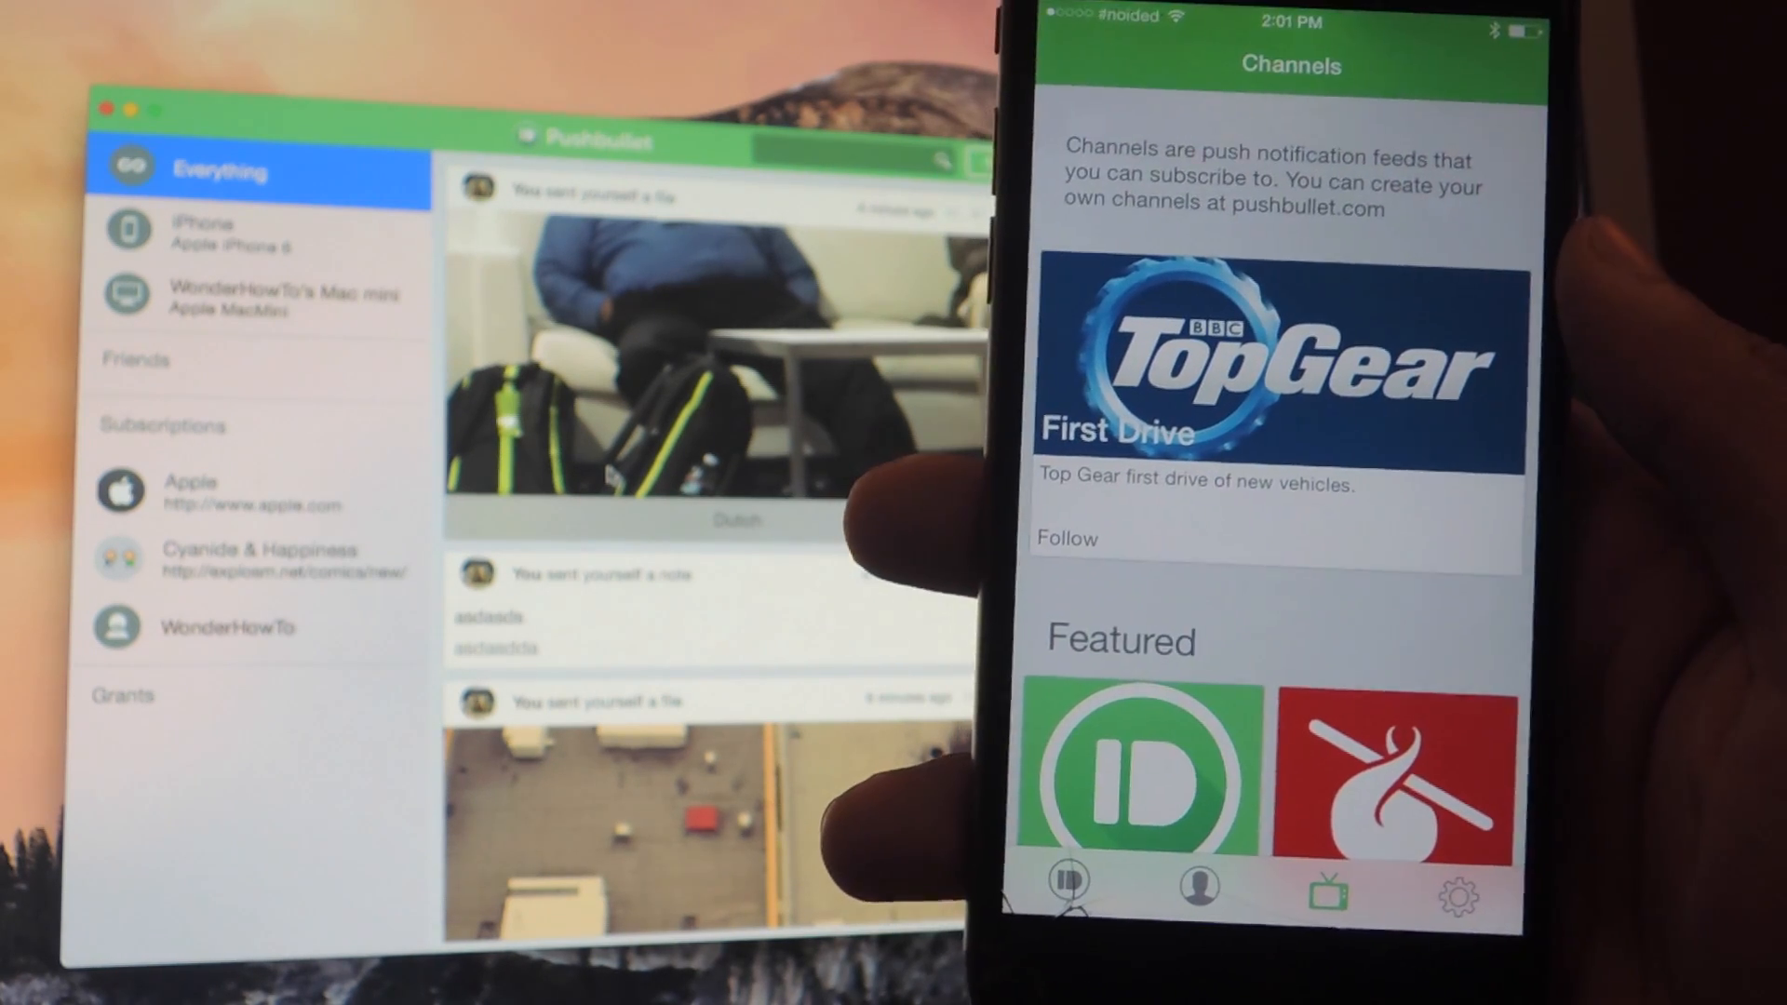
Dismiss the channel-tag prompt and view Contacts listing Apple, Cyanide & Happiness, WonderHowTo
scroll("down", 3)
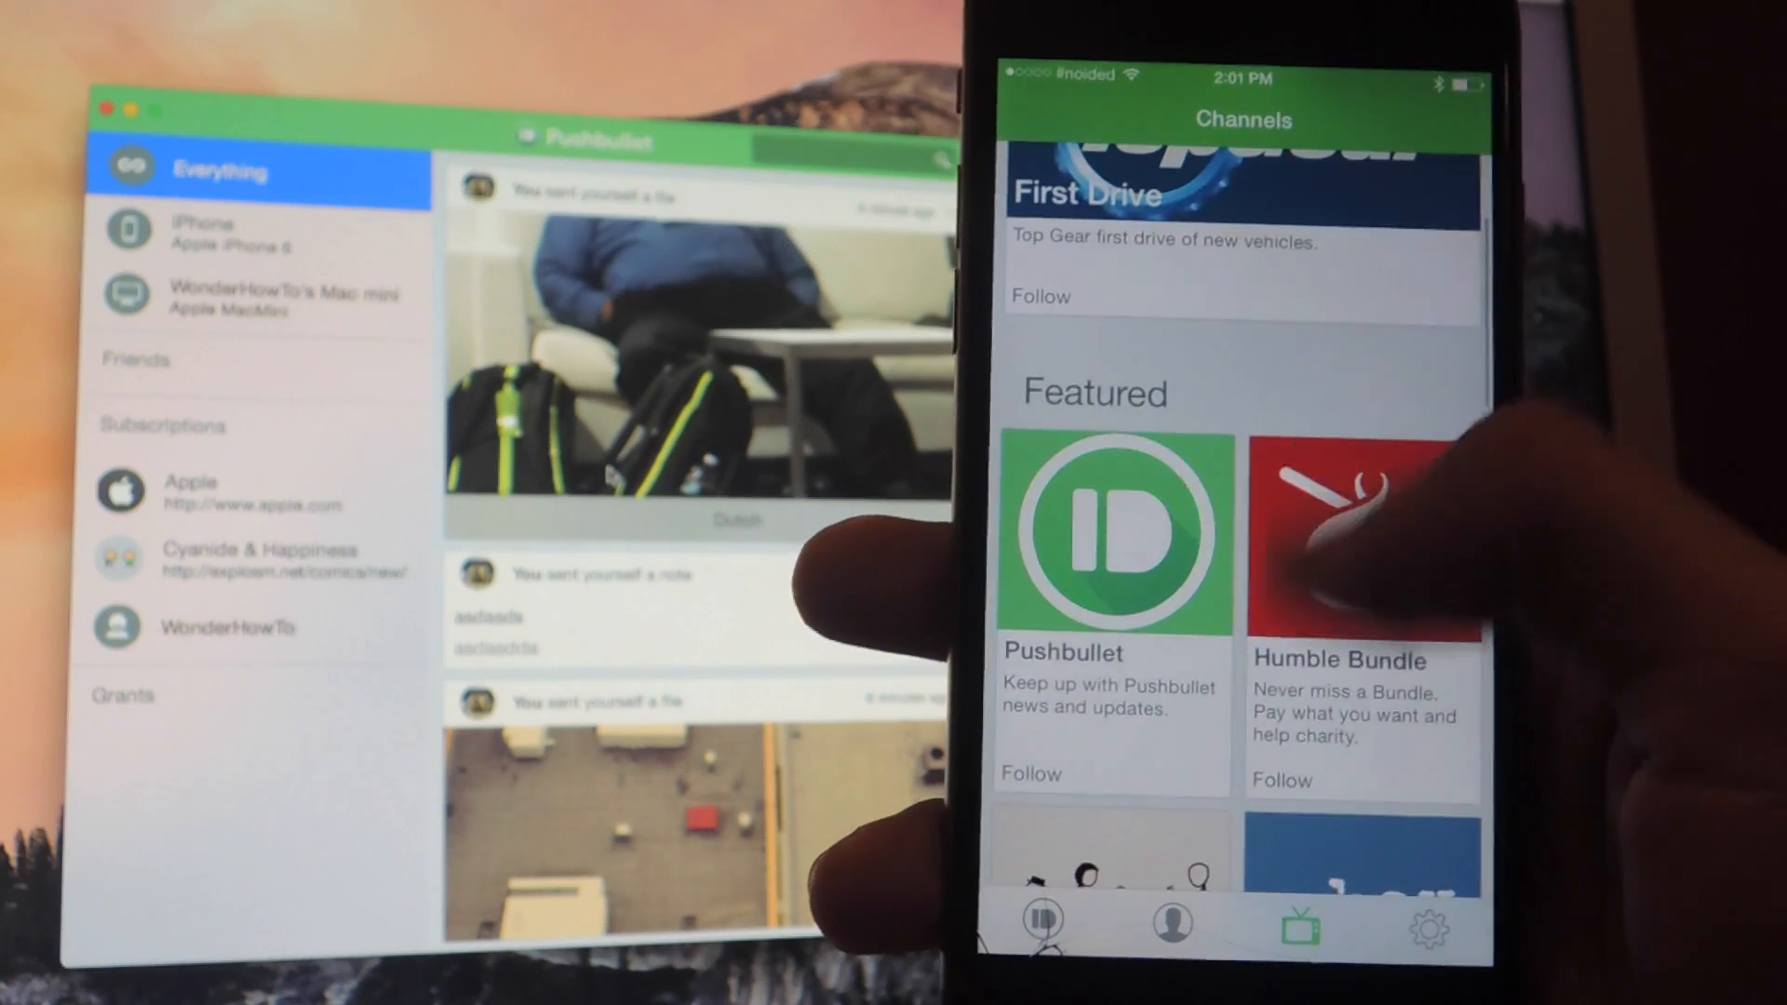
scroll("down", 3)
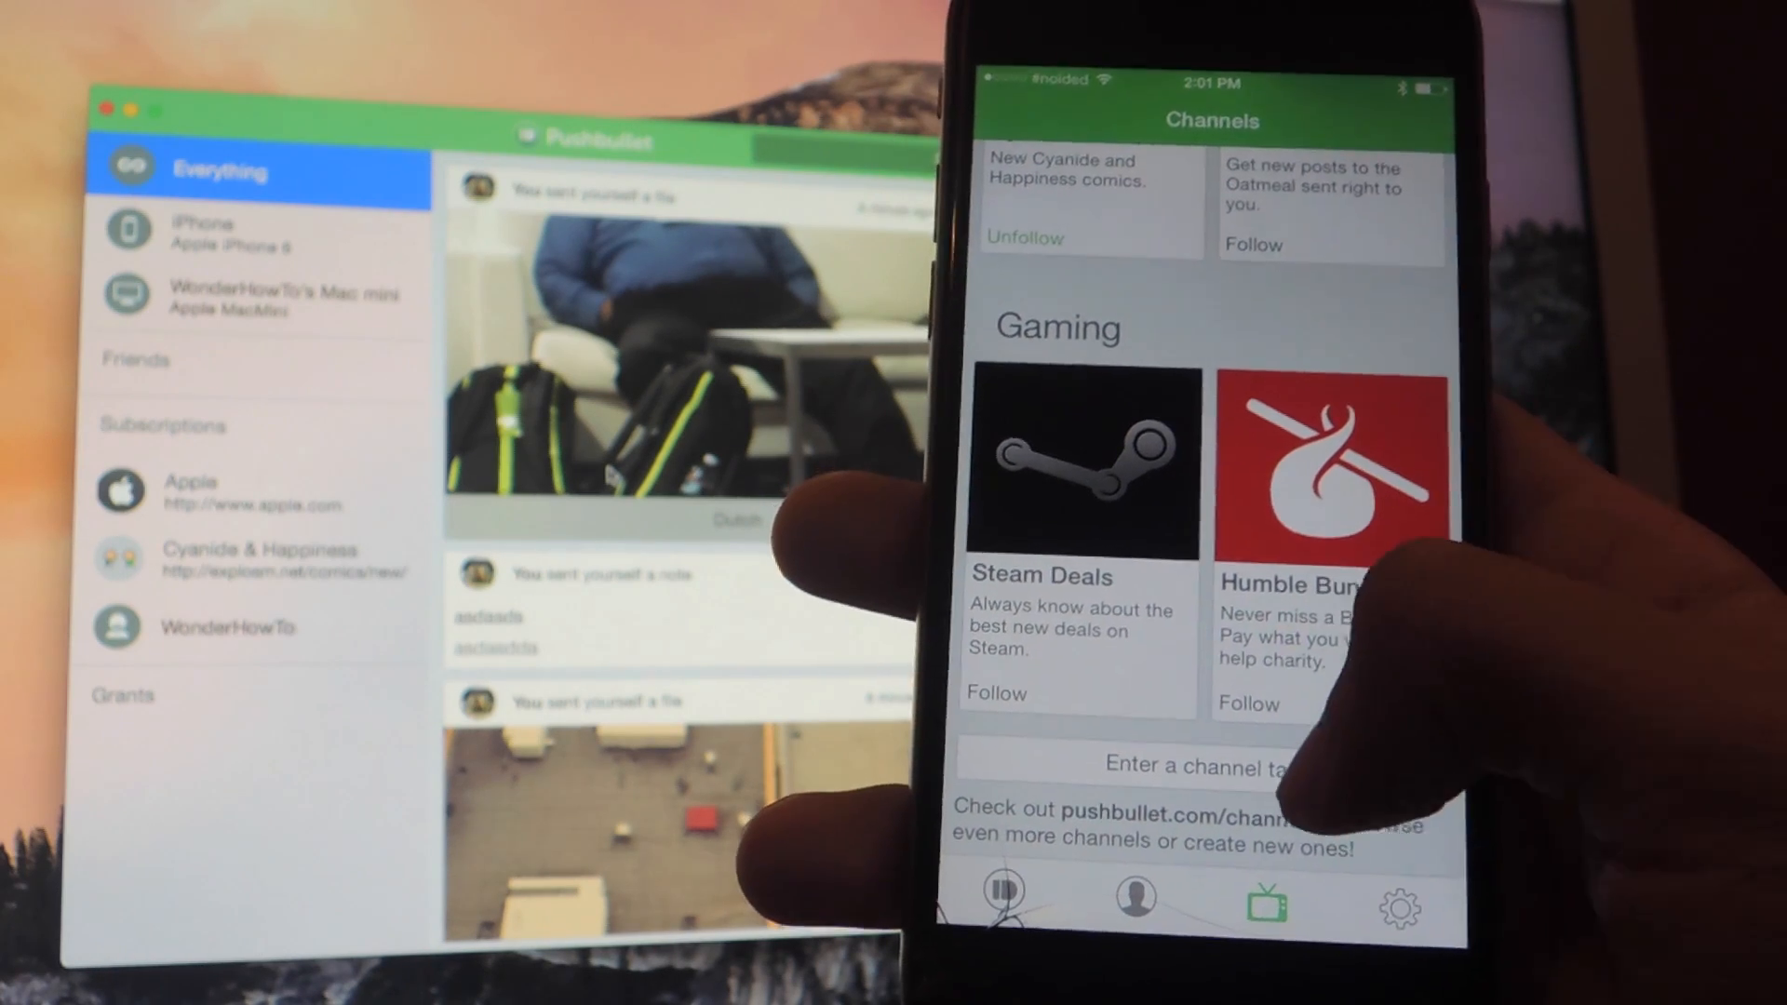
left_click(1184, 765)
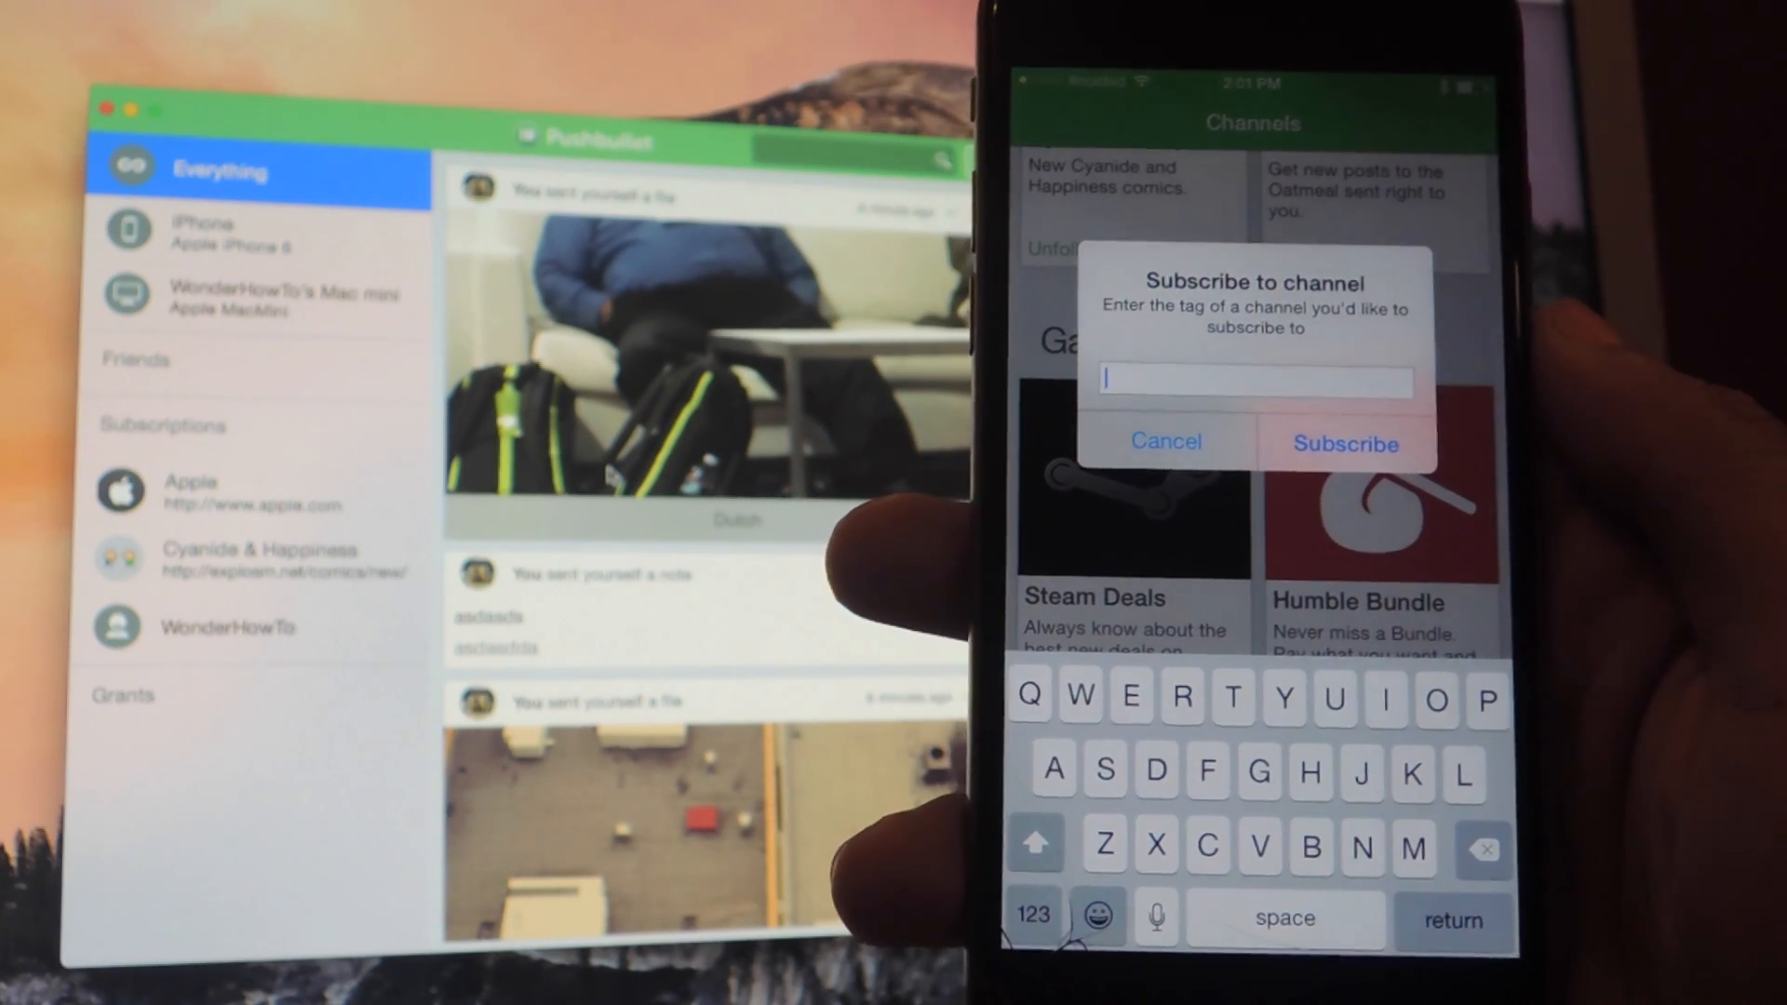
left_click(1164, 443)
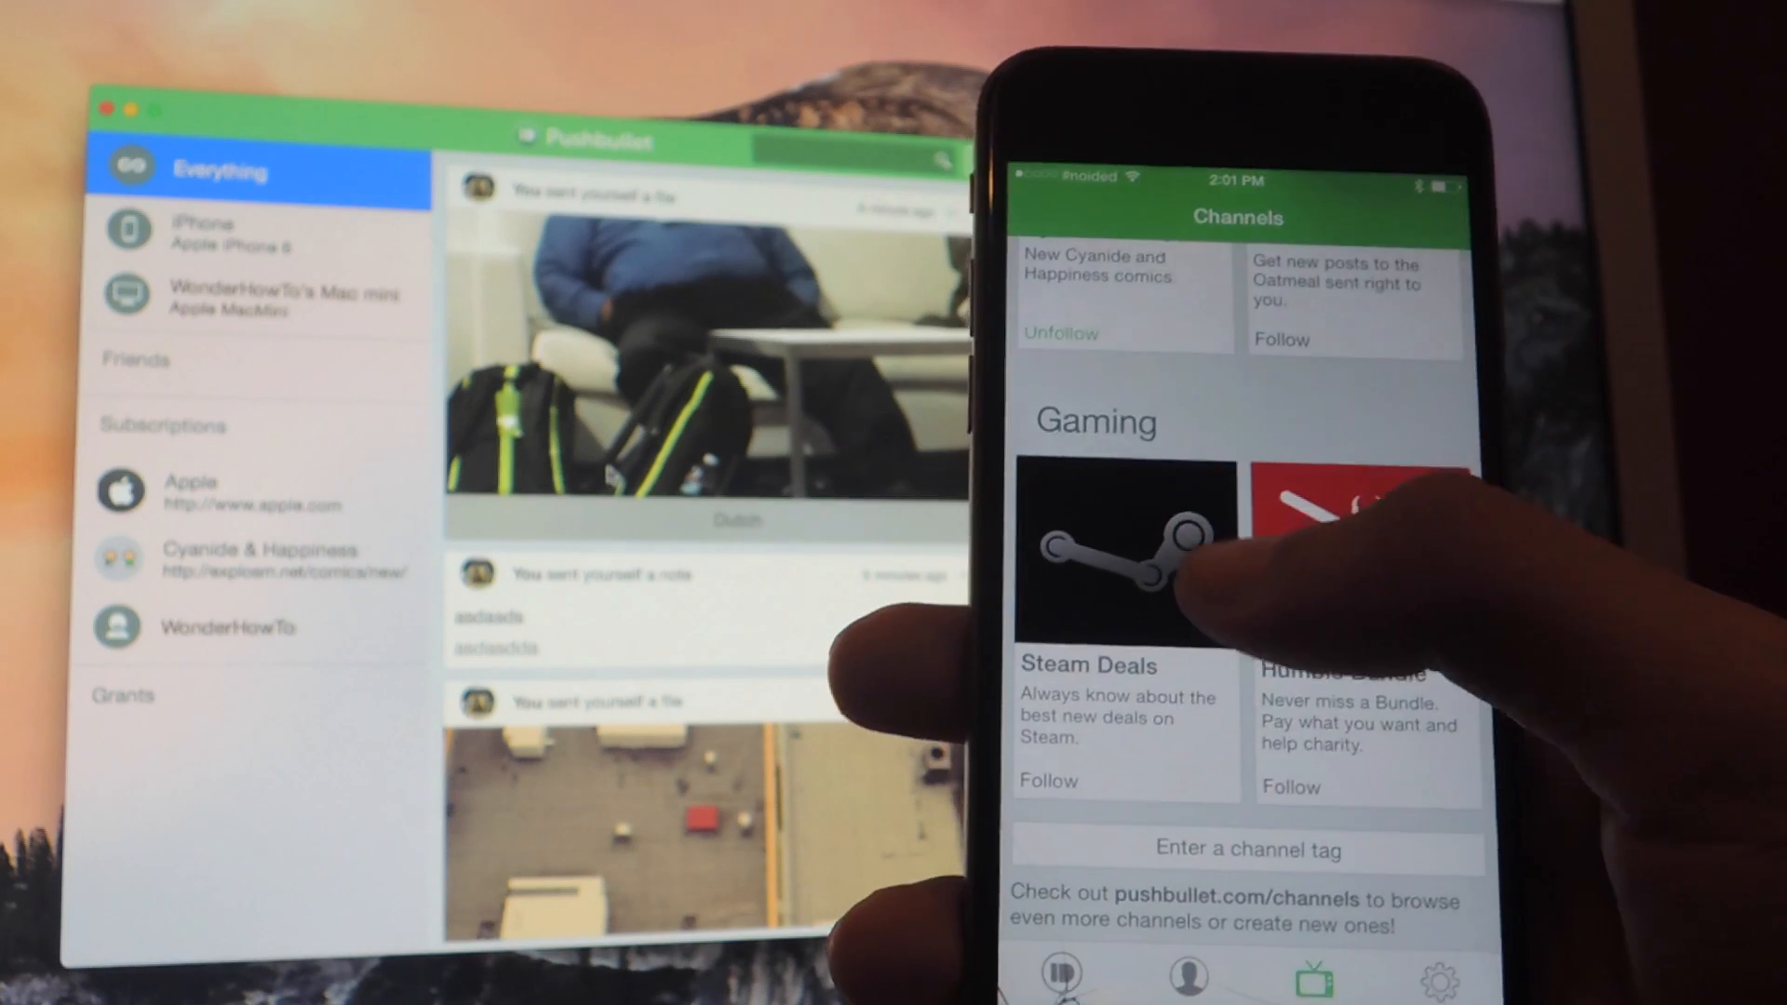
left_click(1144, 974)
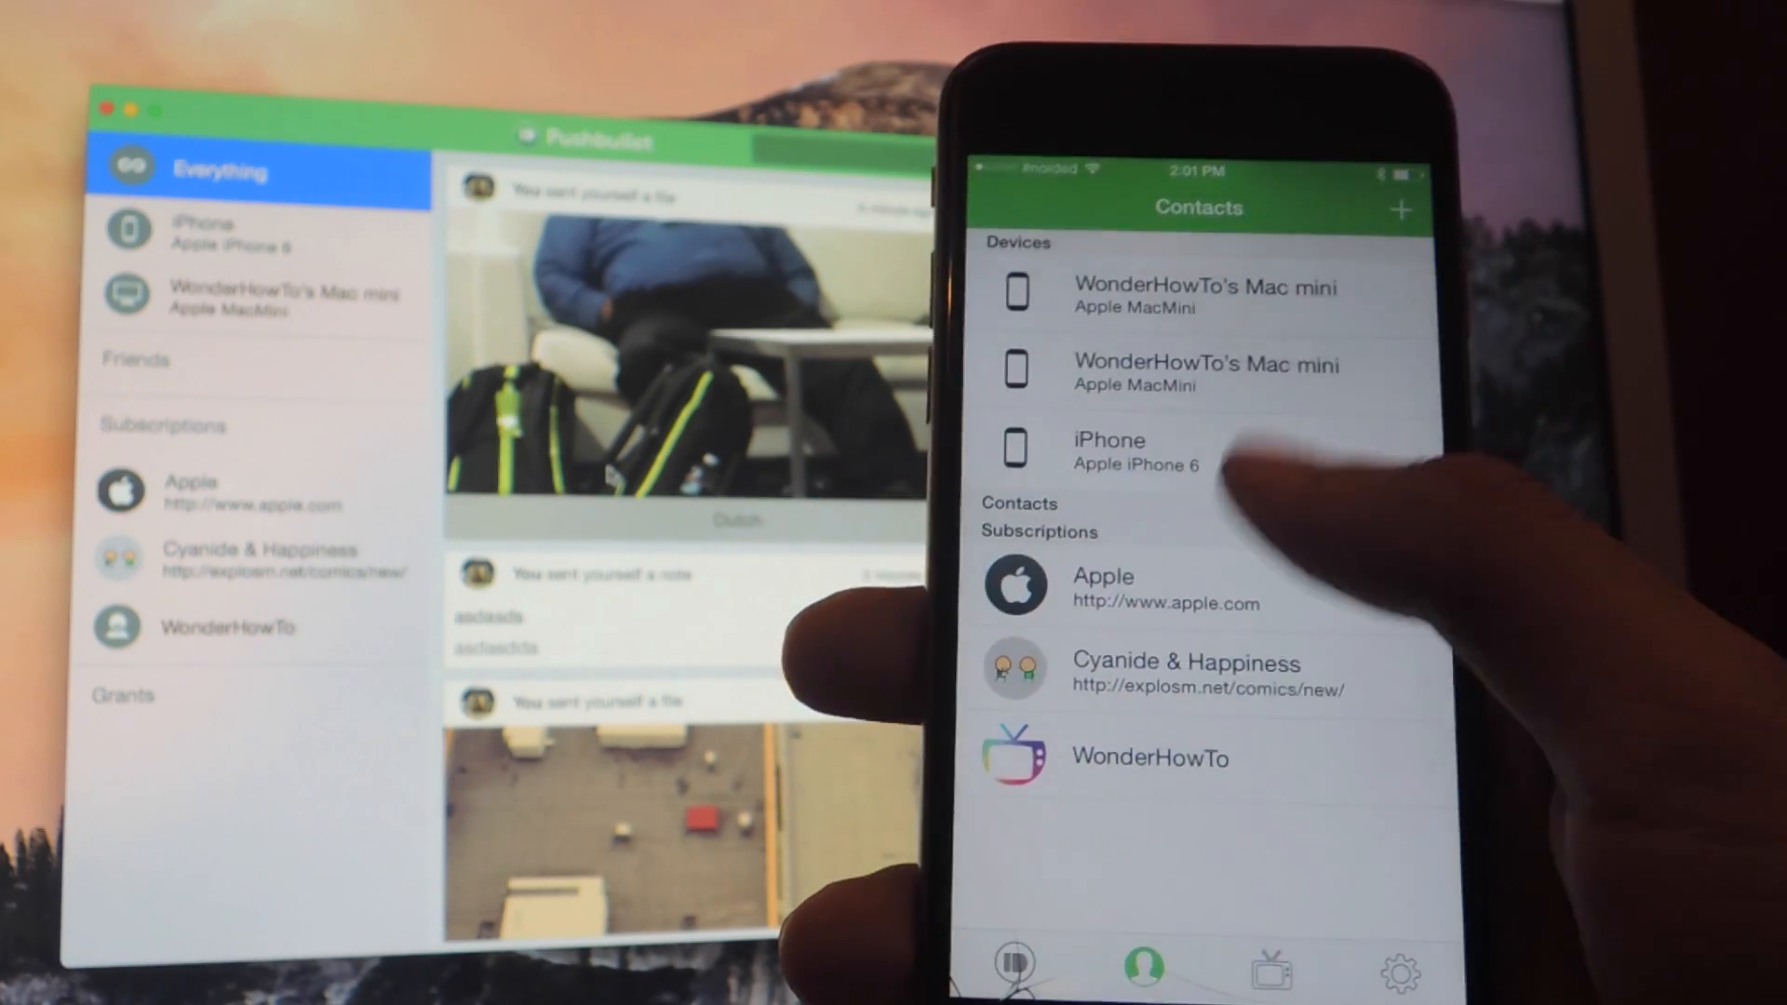